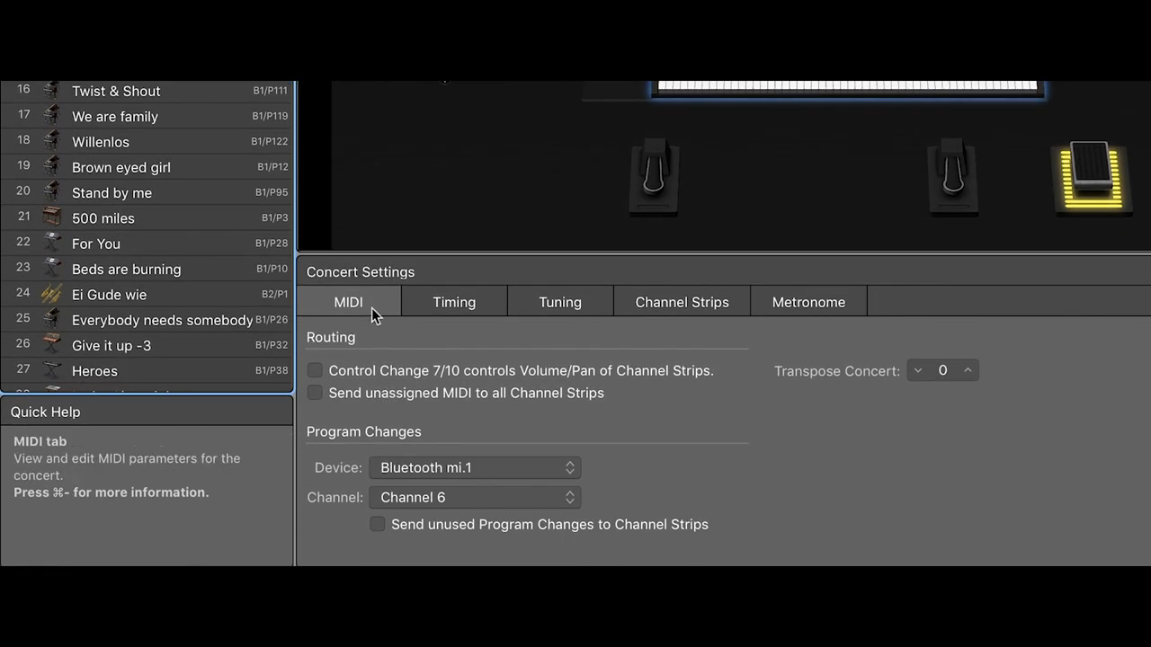
{"action": "mouse_move", "coordinate": [594, 486]}
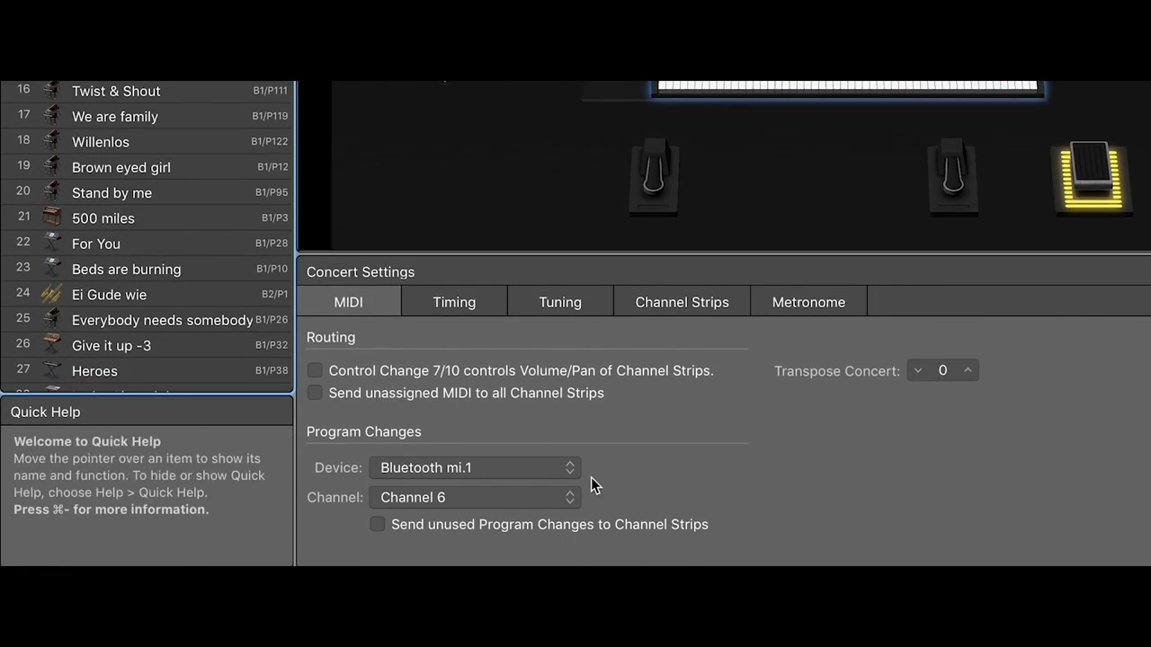
{"action": "mouse_move", "coordinate": [458, 450]}
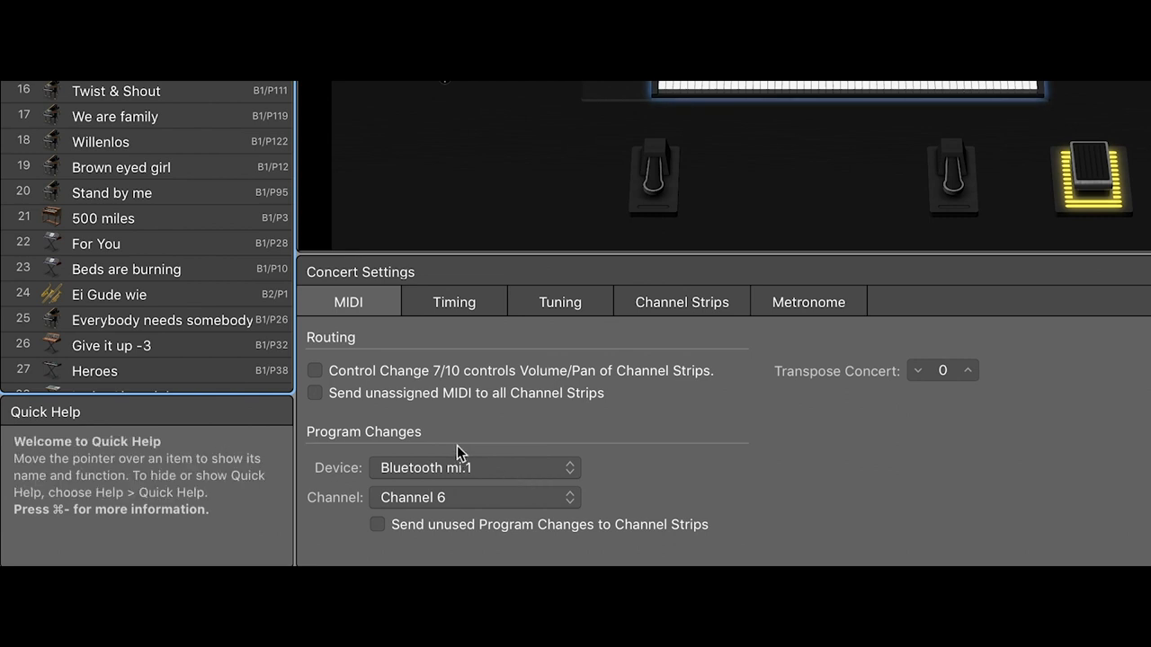
{"action": "mouse_move", "coordinate": [334, 476]}
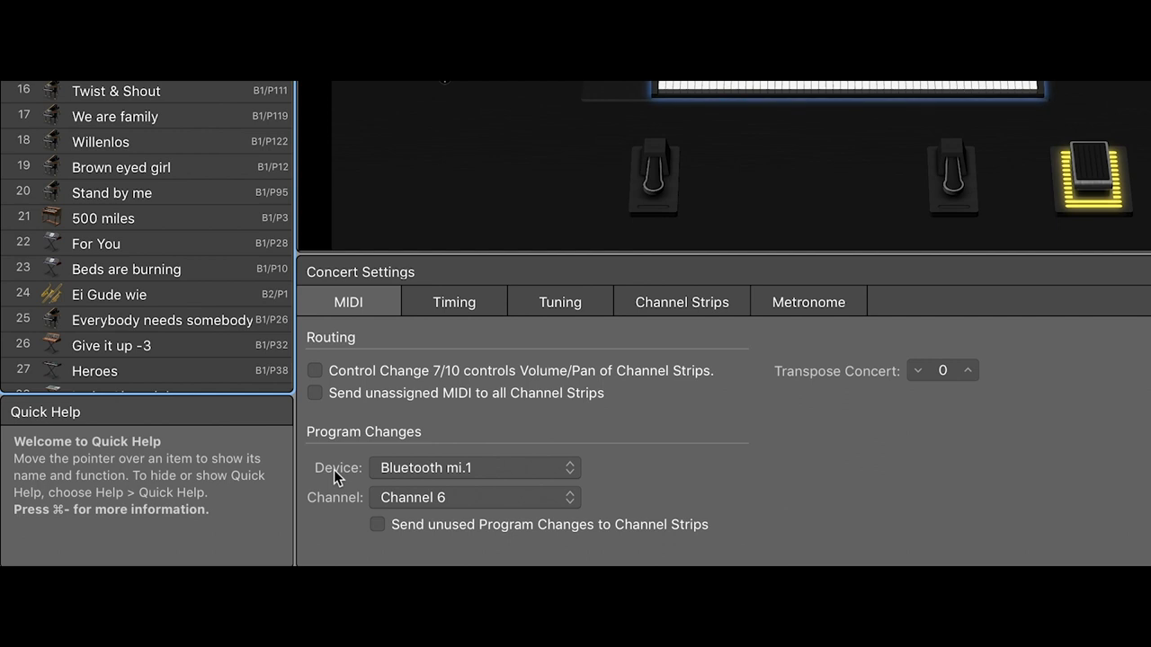
{"action": "mouse_move", "coordinate": [449, 476]}
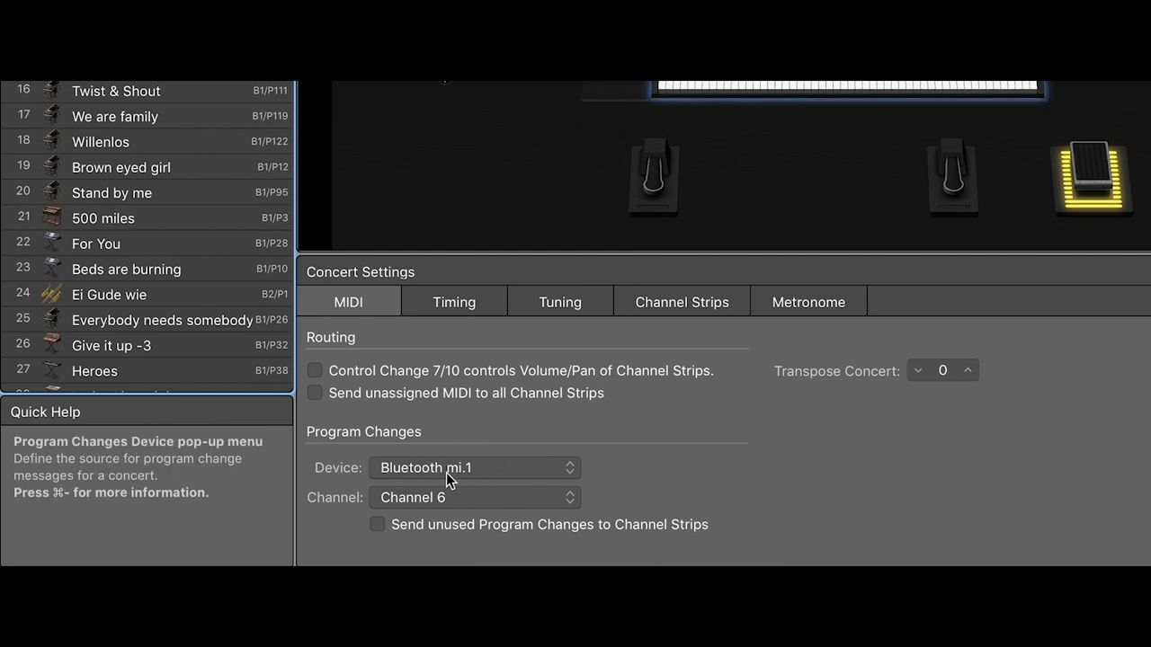
{"action": "mouse_move", "coordinate": [630, 518]}
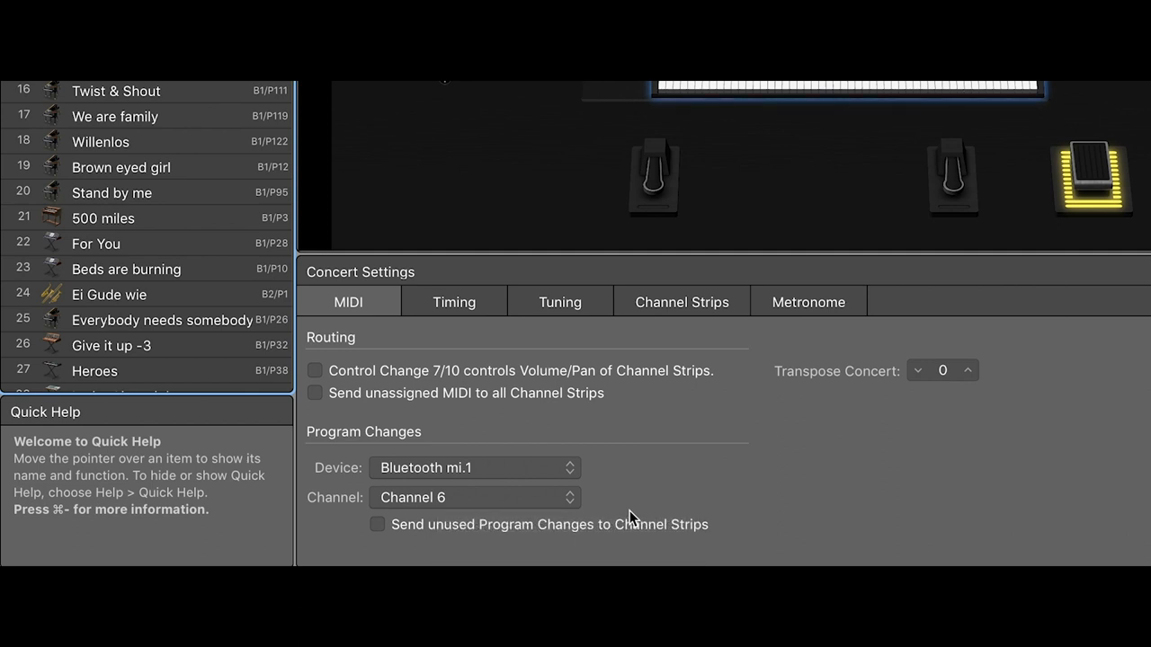
{"action": "mouse_move", "coordinate": [629, 514]}
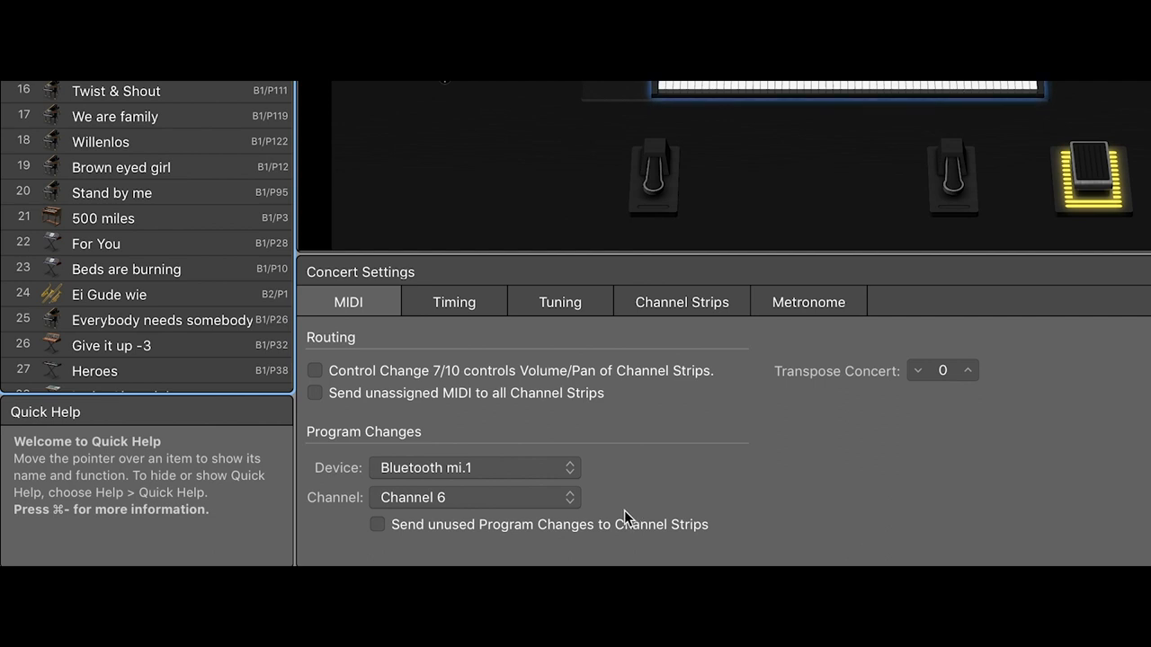
{"action": "mouse_move", "coordinate": [232, 327]}
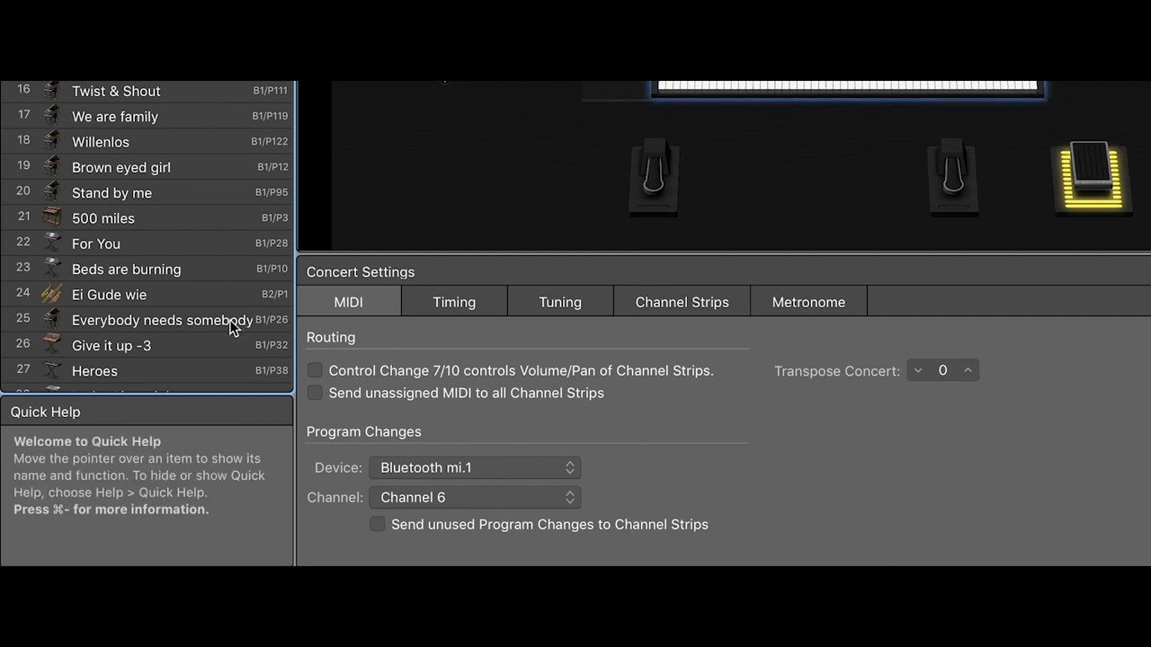
{"action": "mouse_move", "coordinate": [232, 329]}
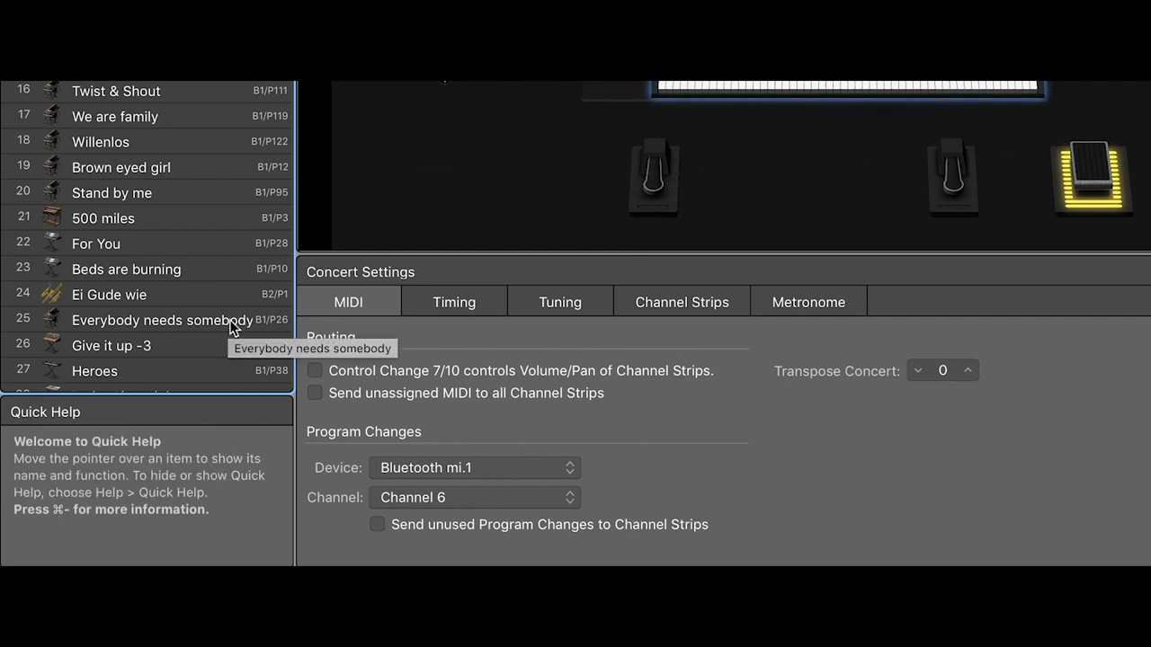
- Show the 'Everybody needs somebody' patch with its Organ and Ext. Inst 18 keyboard zones
{"action": "left_click", "coordinate": [162, 320]}
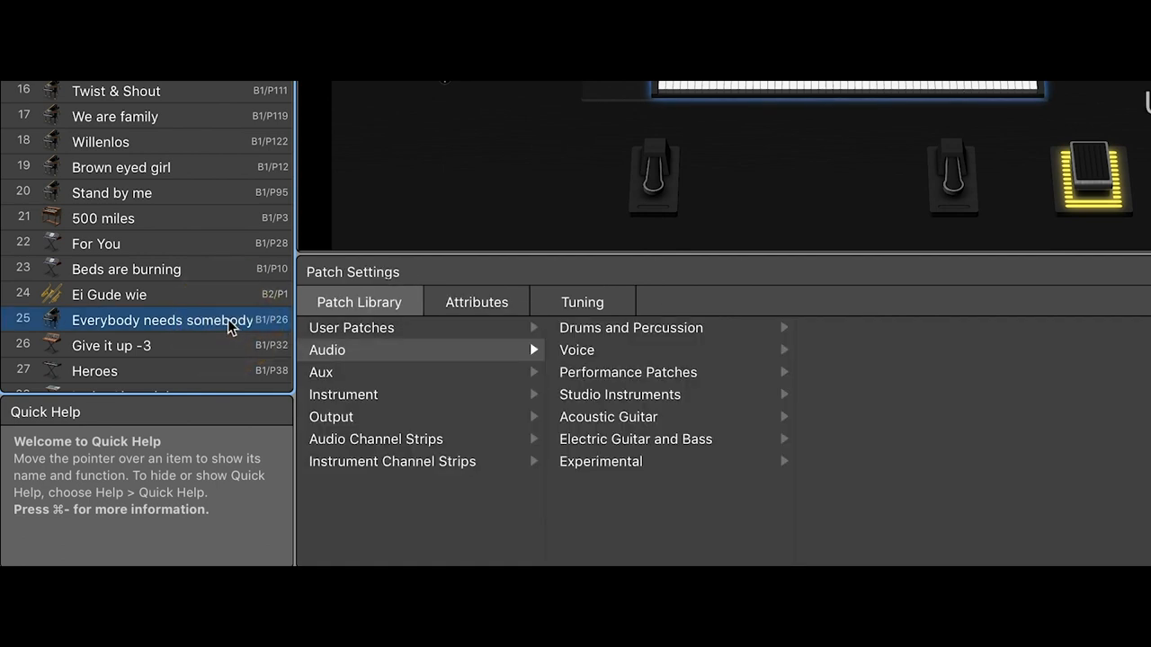
{"action": "mouse_move", "coordinate": [322, 268]}
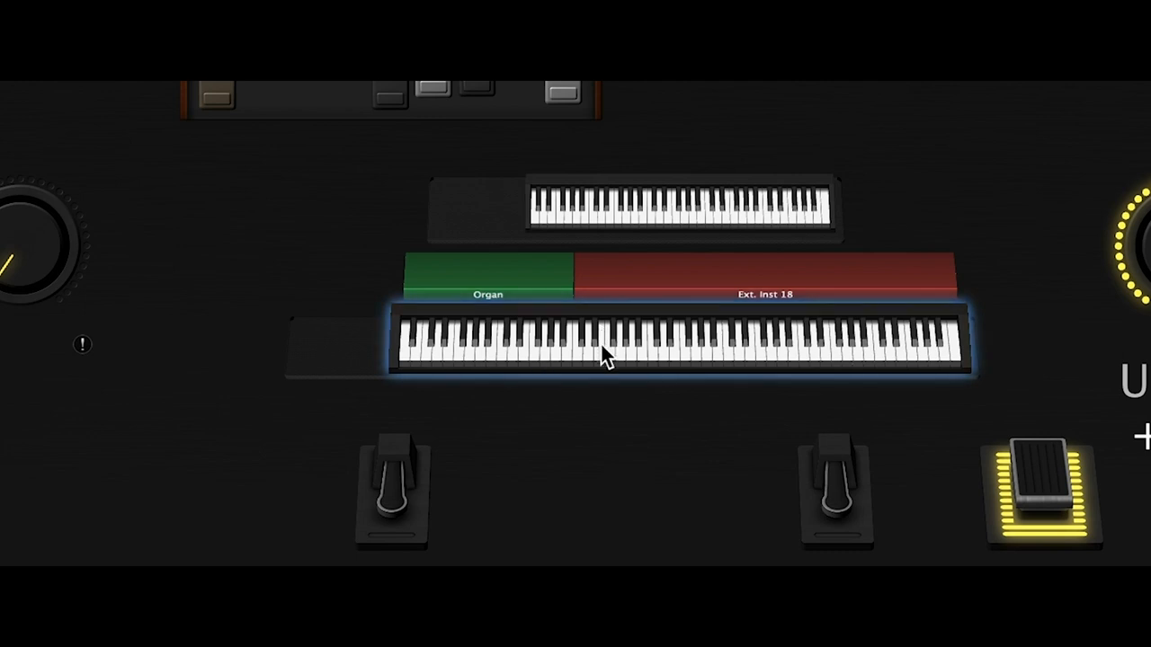
{"action": "mouse_move", "coordinate": [615, 243]}
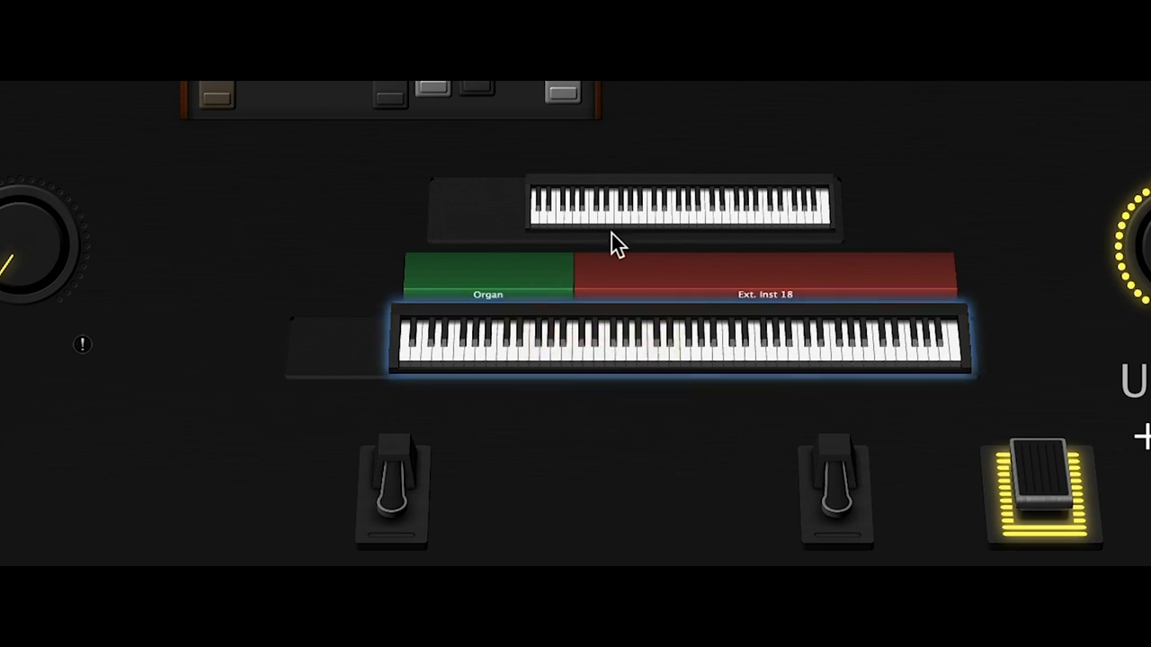
{"action": "left_click", "coordinate": [615, 213]}
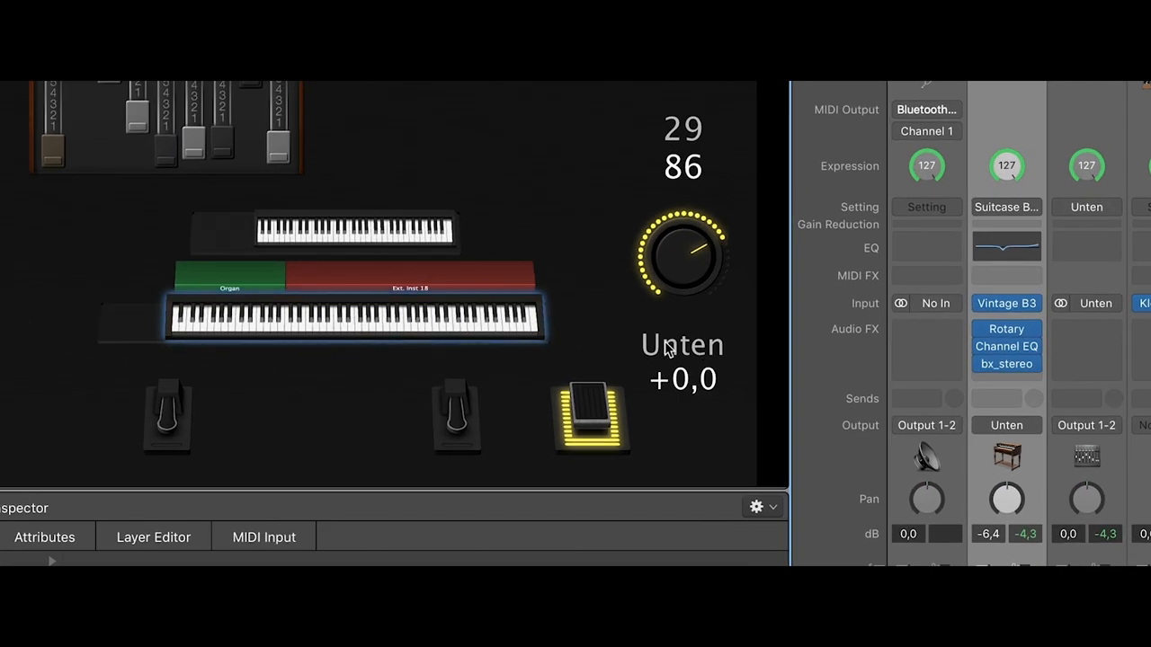
{"action": "mouse_move", "coordinate": [331, 313]}
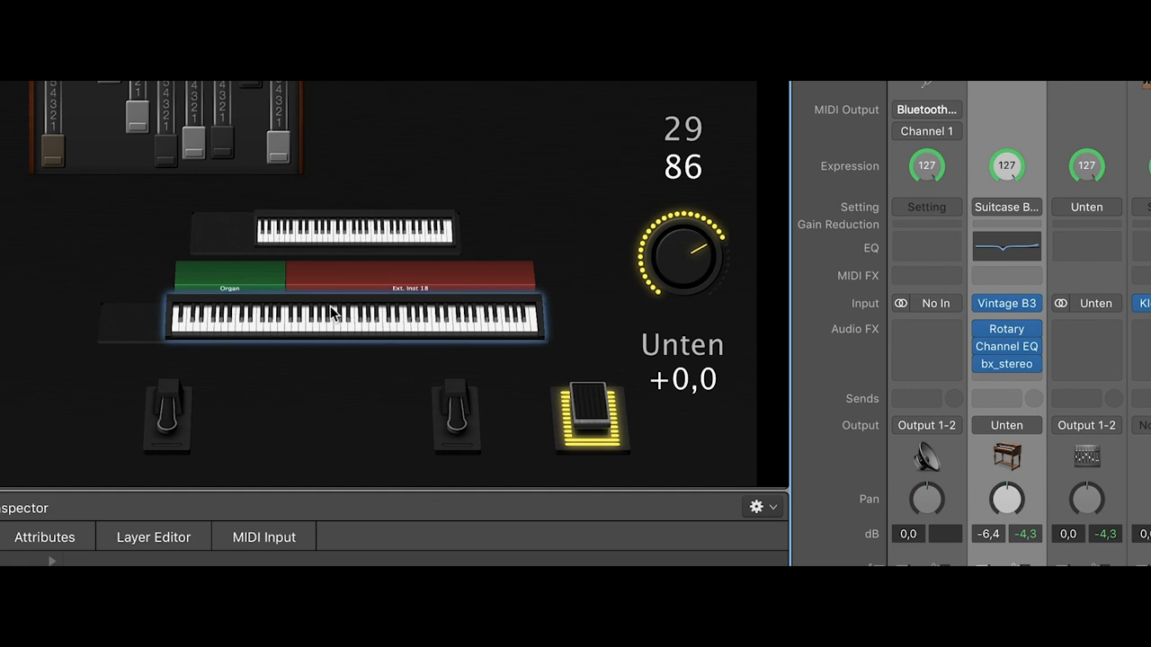
{"action": "mouse_move", "coordinate": [374, 291]}
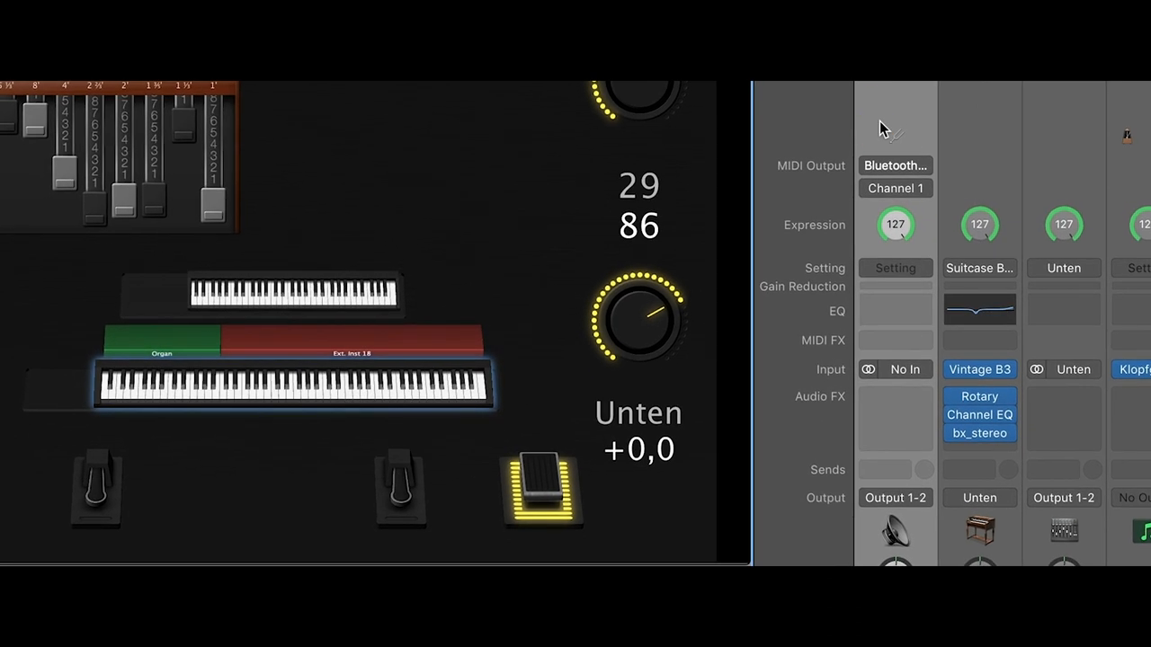
{"action": "mouse_move", "coordinate": [885, 135]}
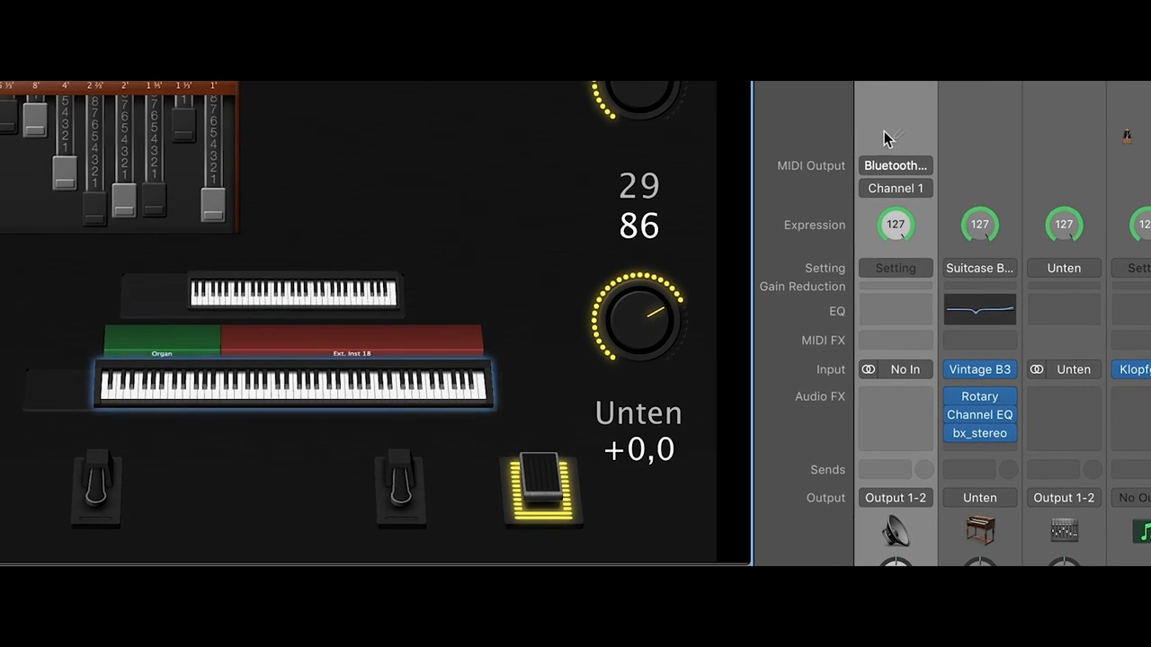
{"action": "mouse_move", "coordinate": [932, 148]}
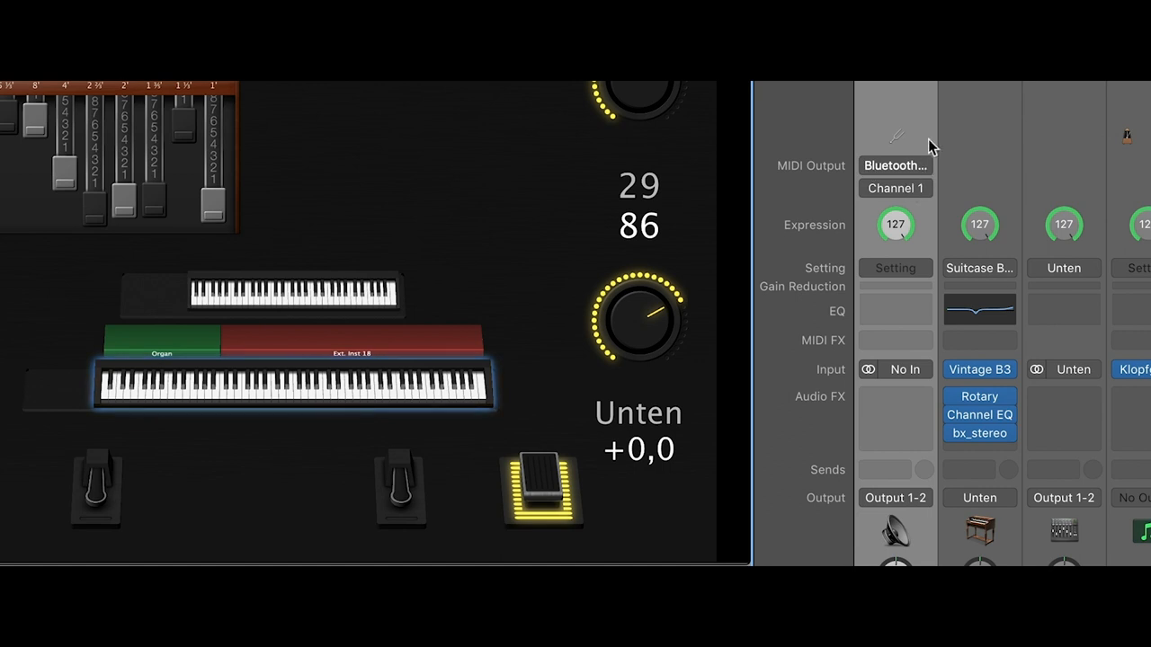
{"action": "left_click", "coordinate": [895, 165]}
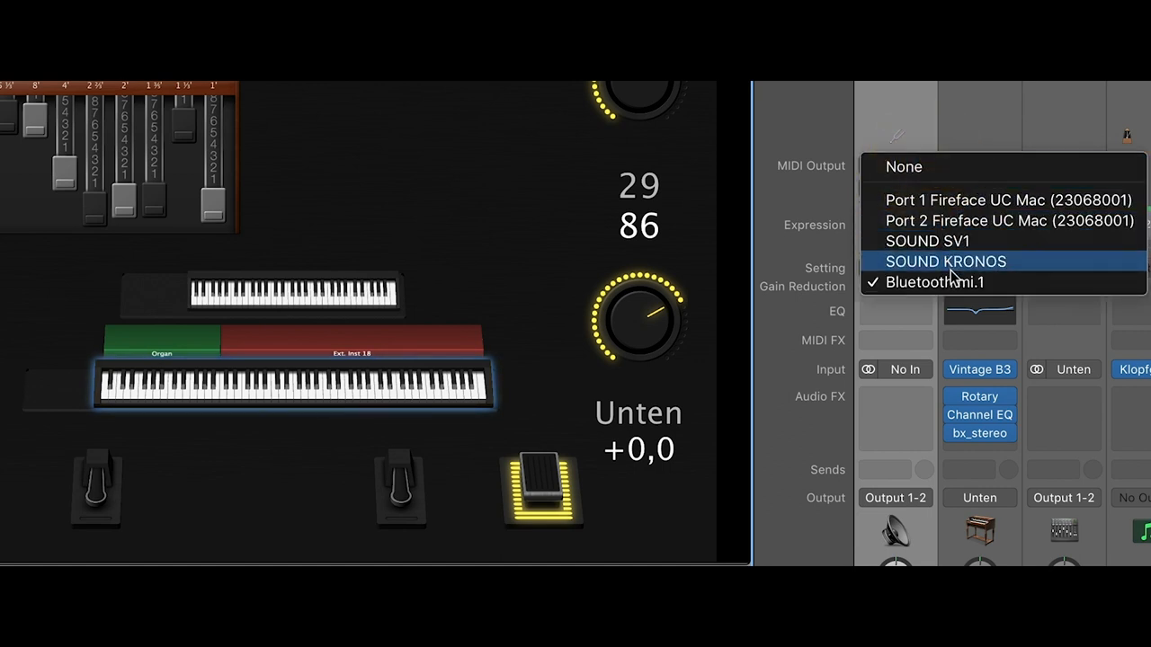
{"action": "left_click", "coordinate": [935, 282]}
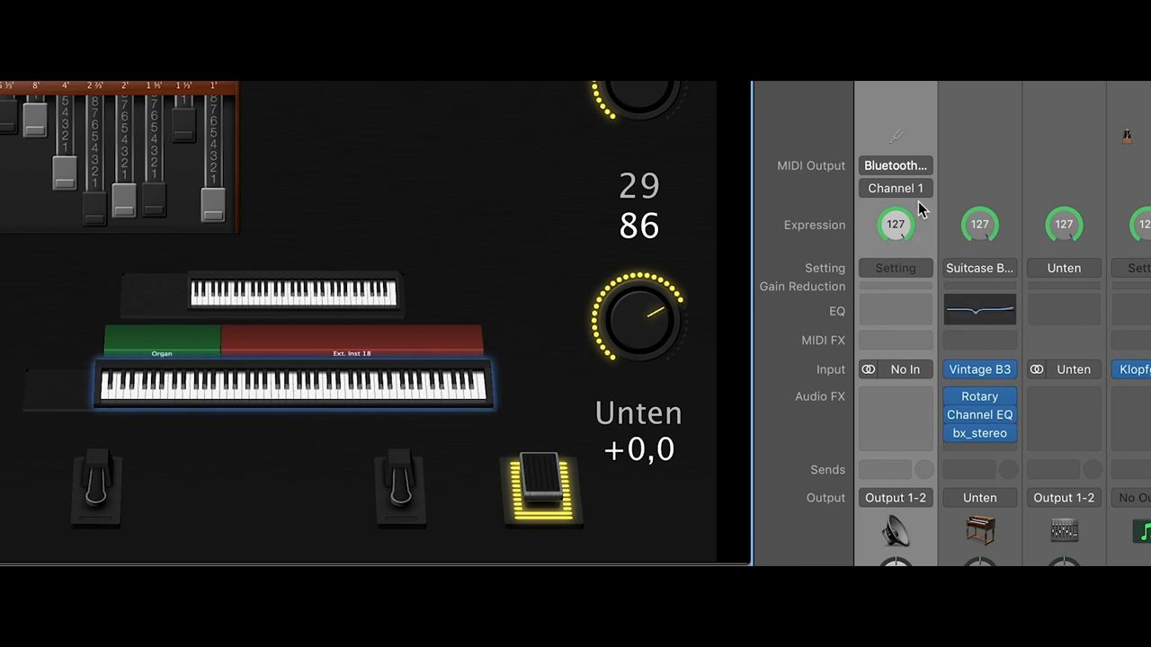
{"action": "mouse_move", "coordinate": [335, 400]}
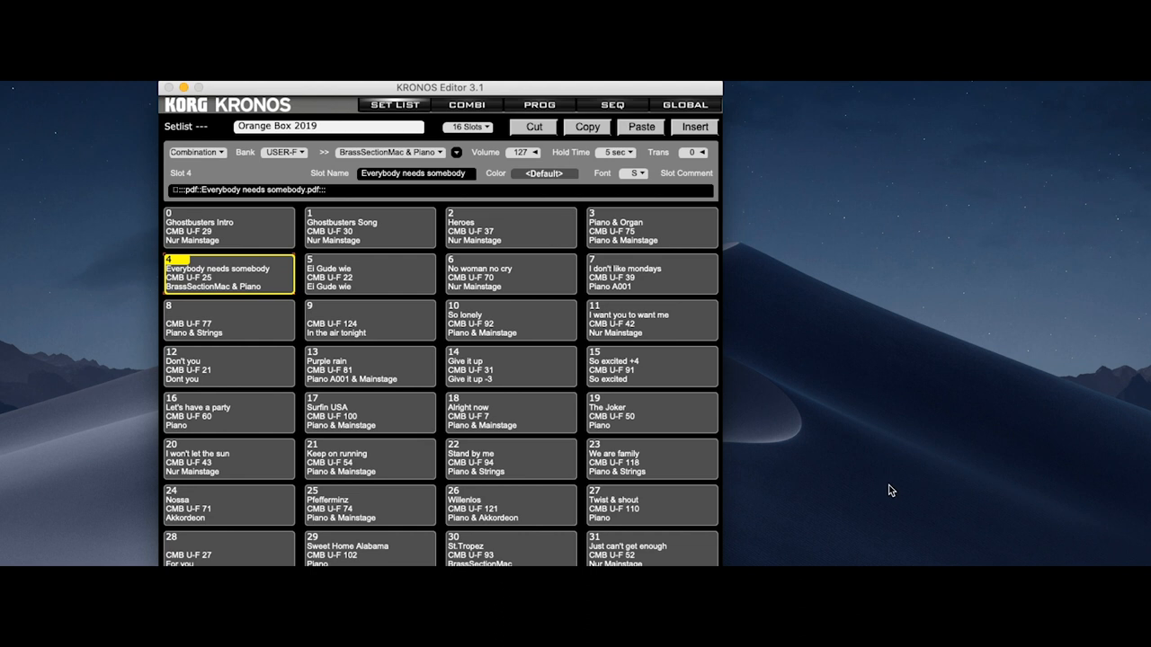
- Leave the Orange Box 2019 set list for the GLOBAL settings page
{"action": "left_click", "coordinate": [684, 104]}
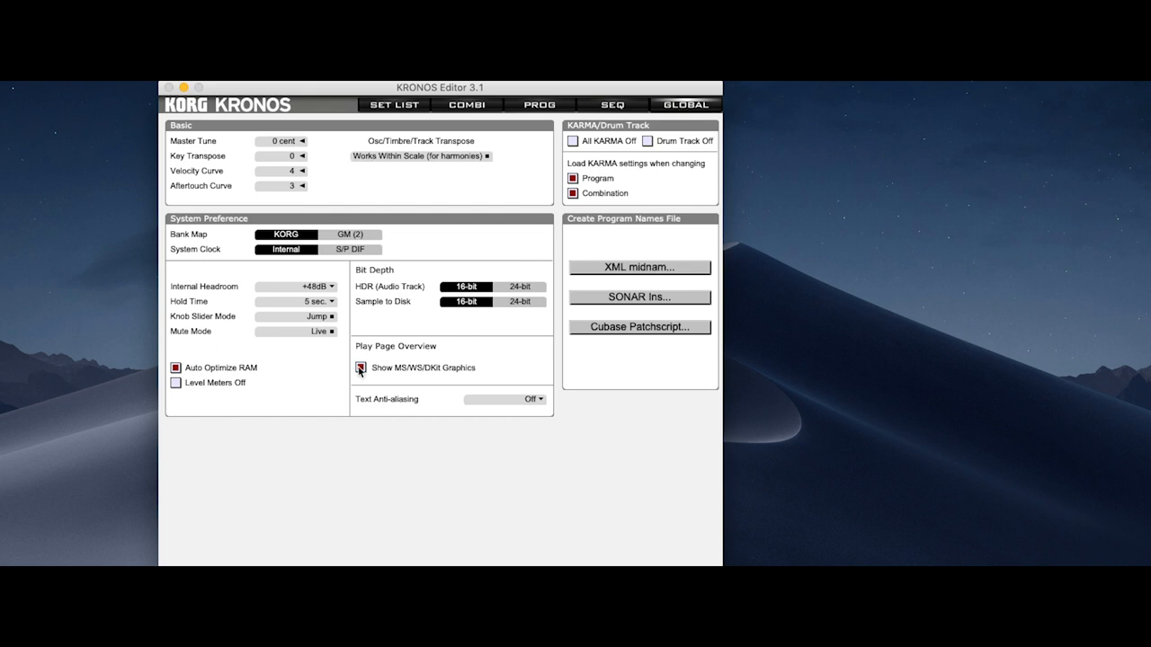
- Show the global MIDI setup and keep the global MIDI channel at 7
{"action": "left_click", "coordinate": [220, 536]}
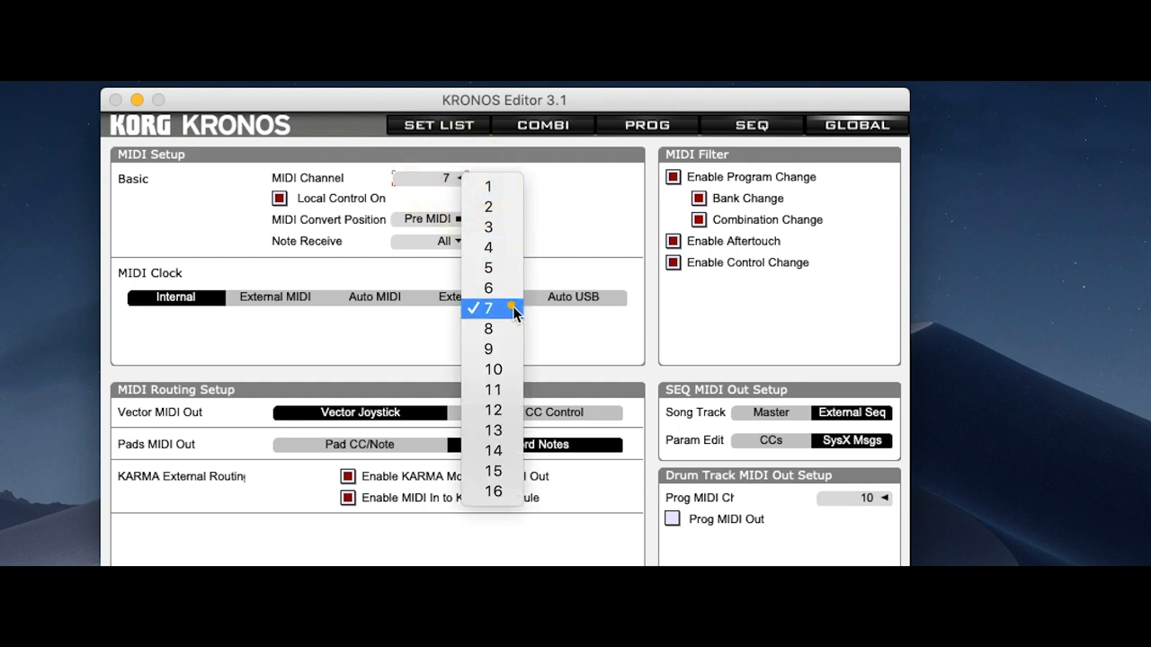
{"action": "left_click", "coordinate": [489, 308]}
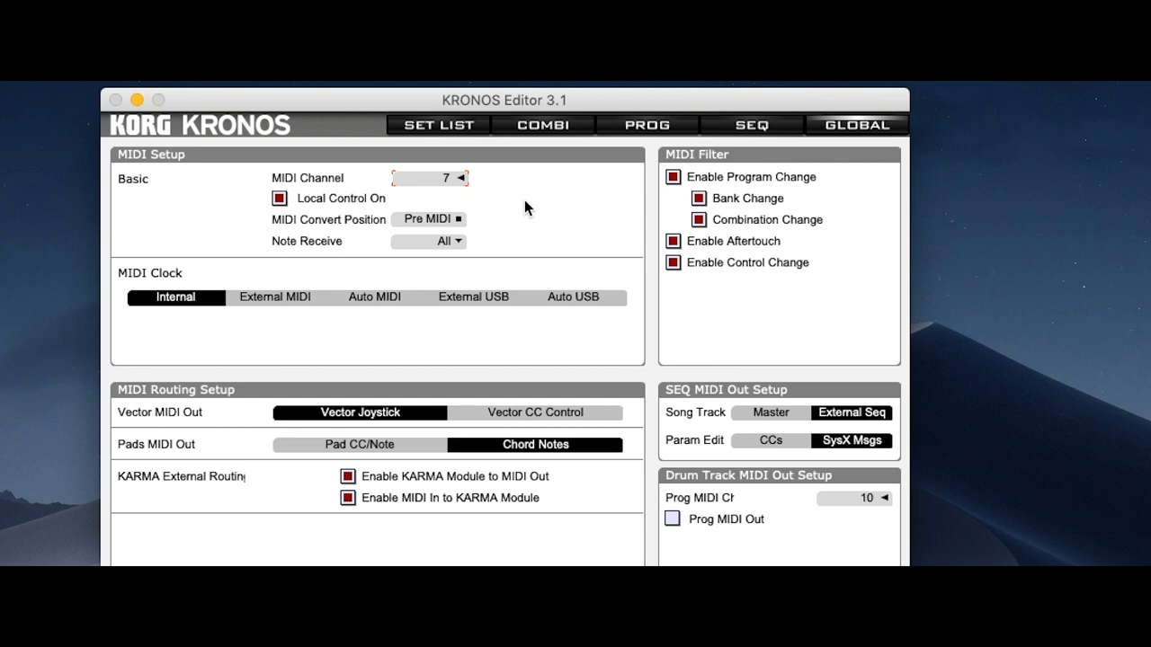
{"action": "mouse_move", "coordinate": [415, 119]}
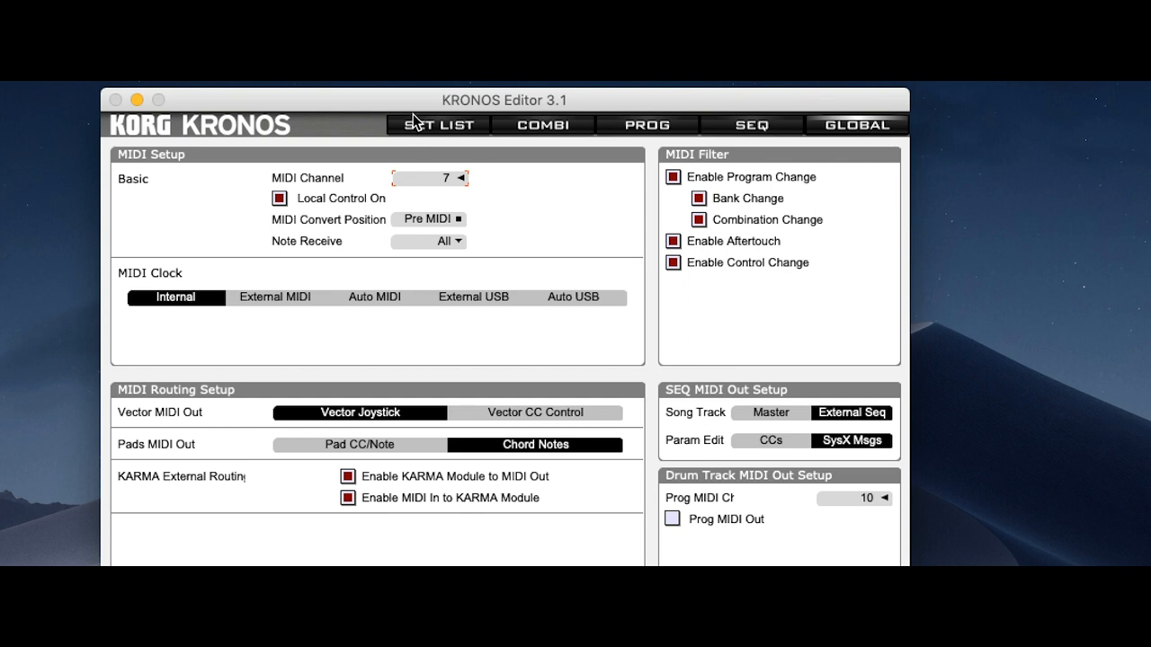
- Return to the BrassSectionMac & Piano combi and toggle play status on timbres 1 and 2
{"action": "left_click", "coordinate": [439, 126]}
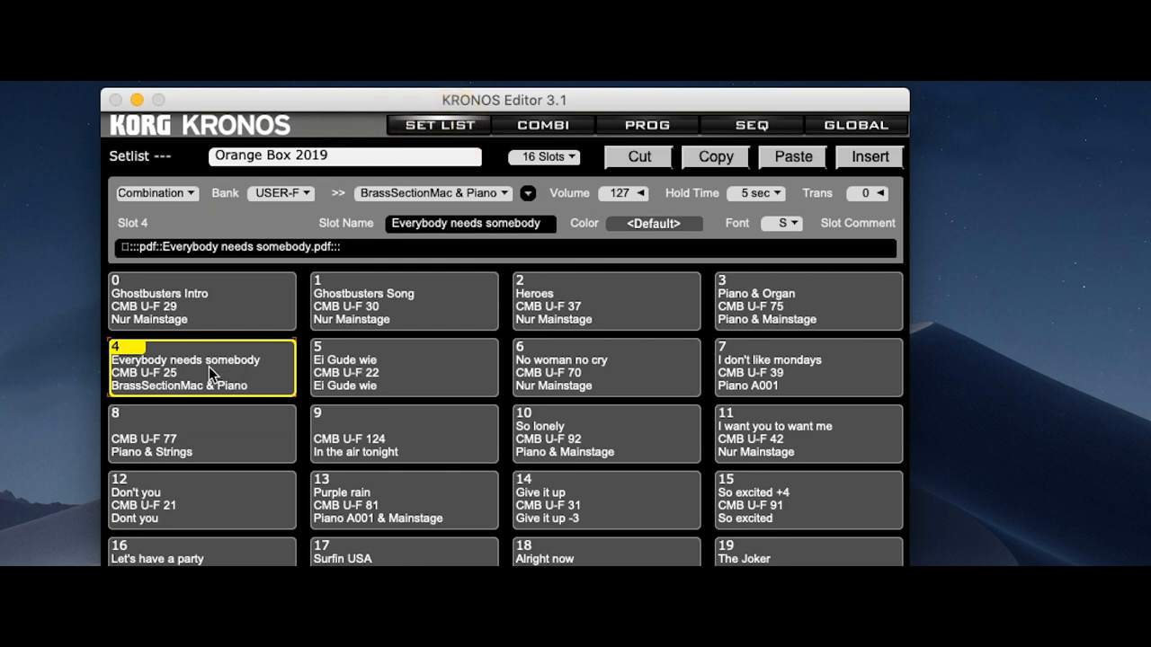
{"action": "mouse_move", "coordinate": [559, 130]}
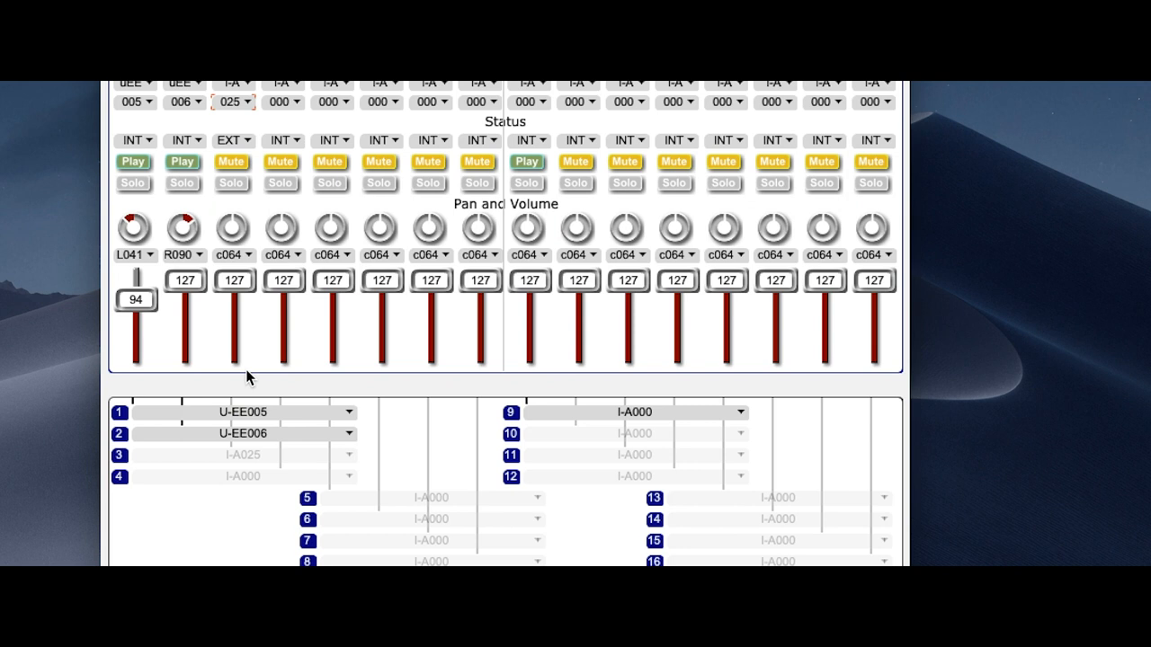
{"action": "scroll", "scroll_direction": "up", "scroll_amount": 3}
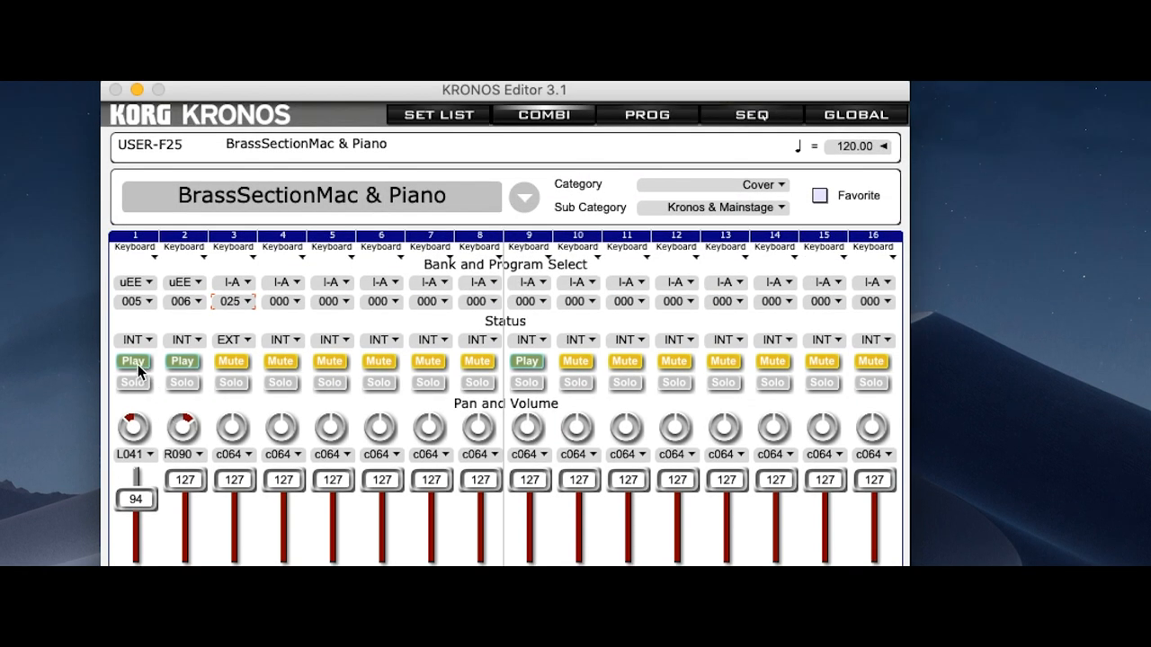
{"action": "left_click", "coordinate": [133, 362]}
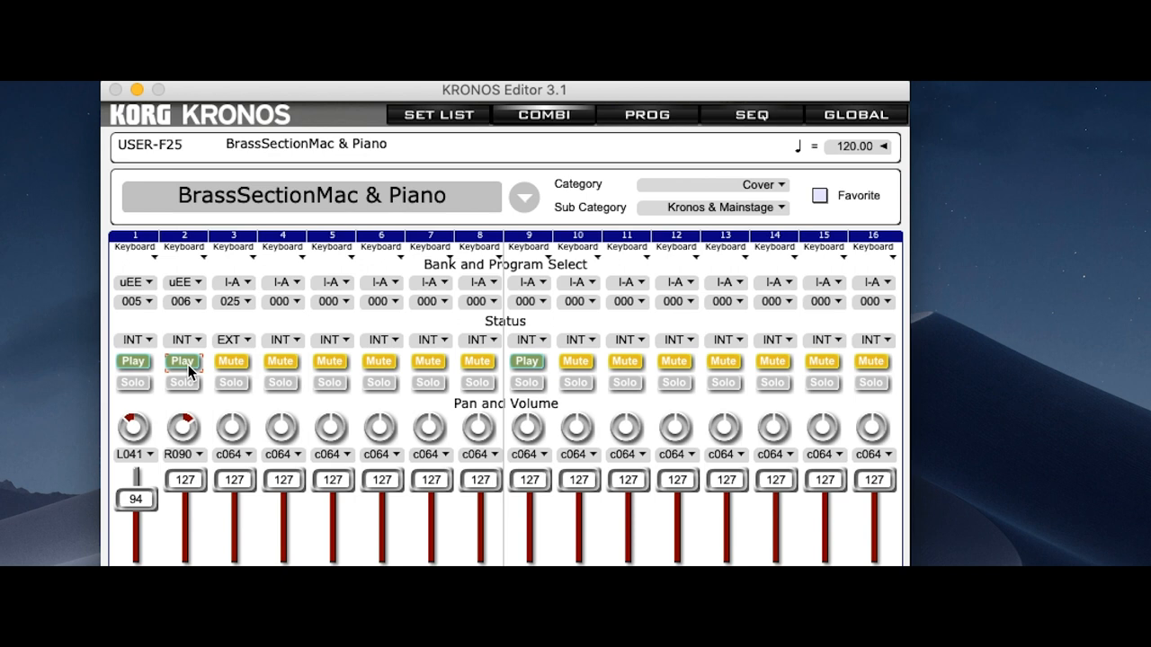
{"action": "left_click", "coordinate": [232, 362]}
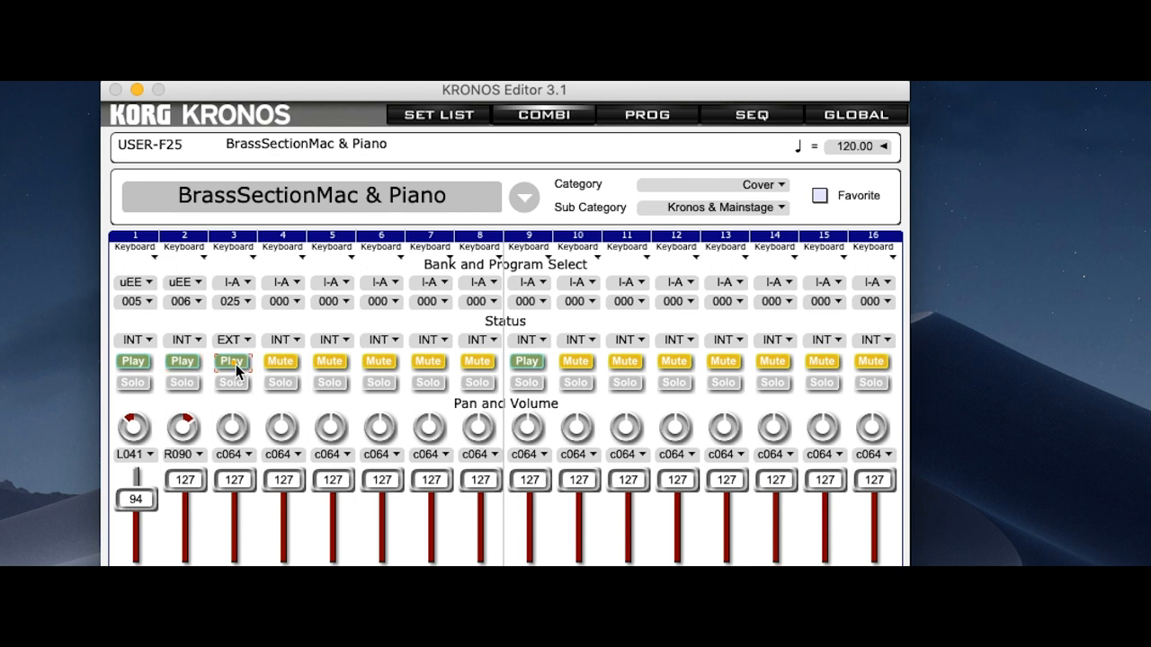
- Mute timbre 3, toggle timbre 9 playback and confirm timbre 3 is set to external
{"action": "left_click", "coordinate": [232, 360]}
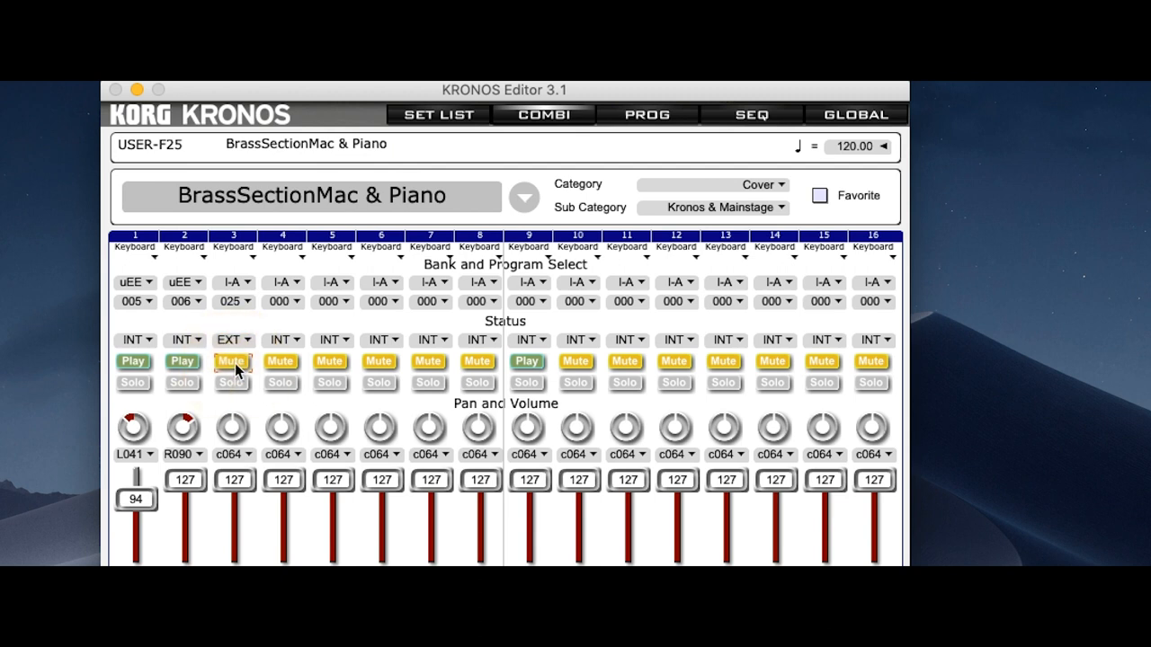
{"action": "mouse_move", "coordinate": [529, 383]}
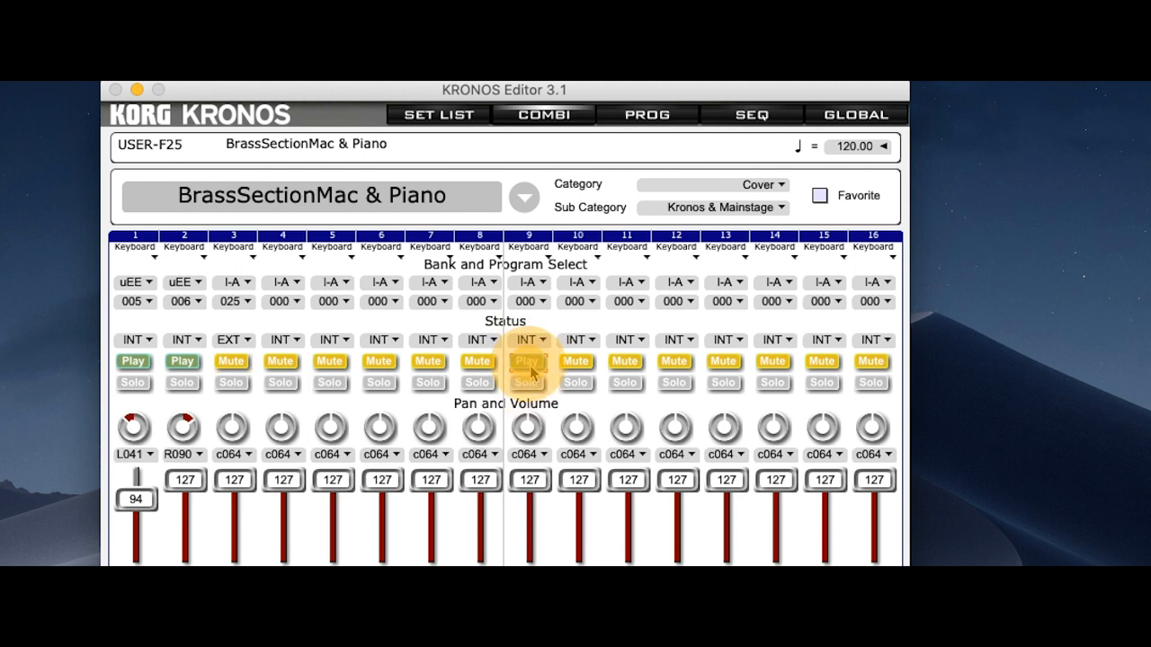
{"action": "left_click", "coordinate": [529, 360]}
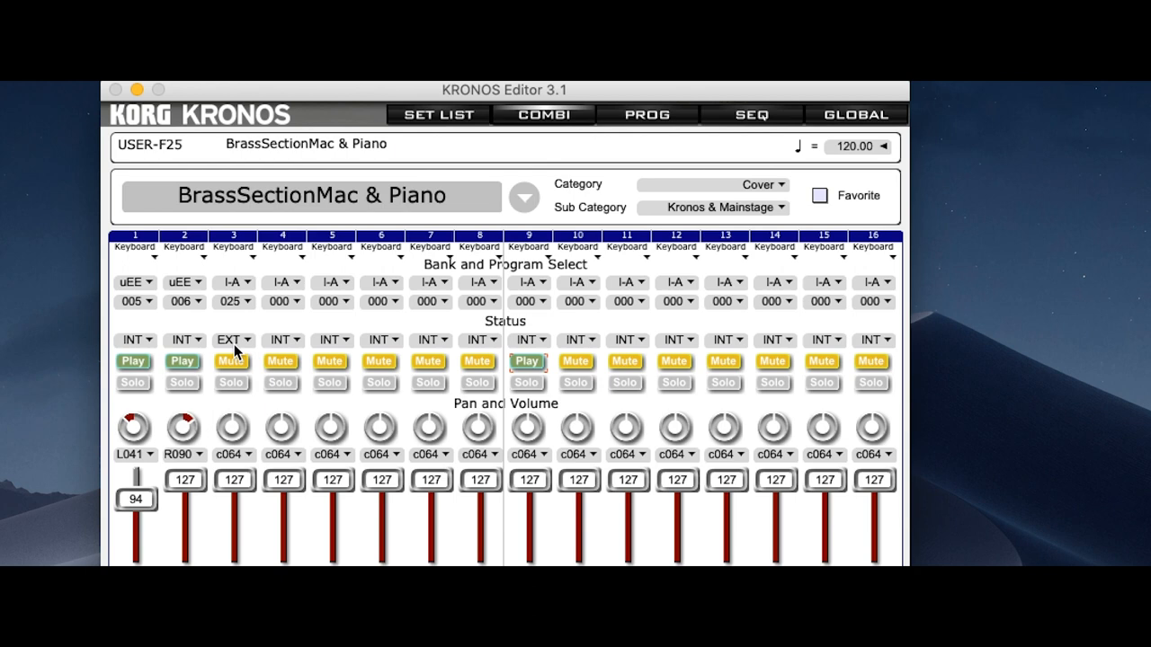
{"action": "left_click", "coordinate": [233, 340]}
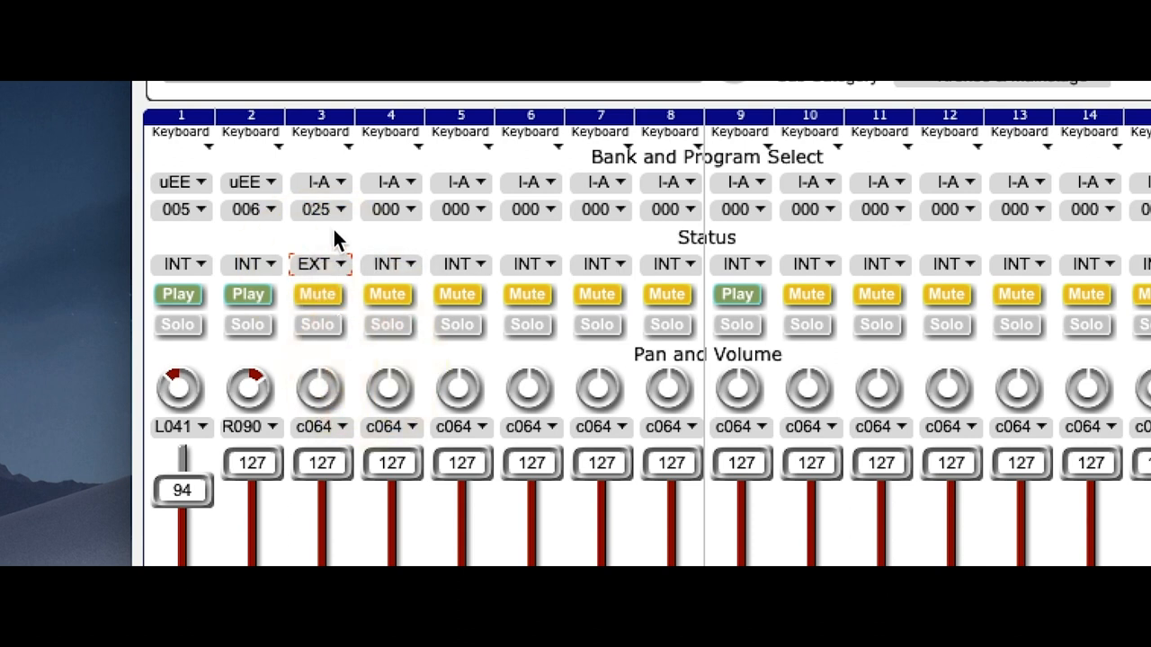
{"action": "mouse_move", "coordinate": [314, 194]}
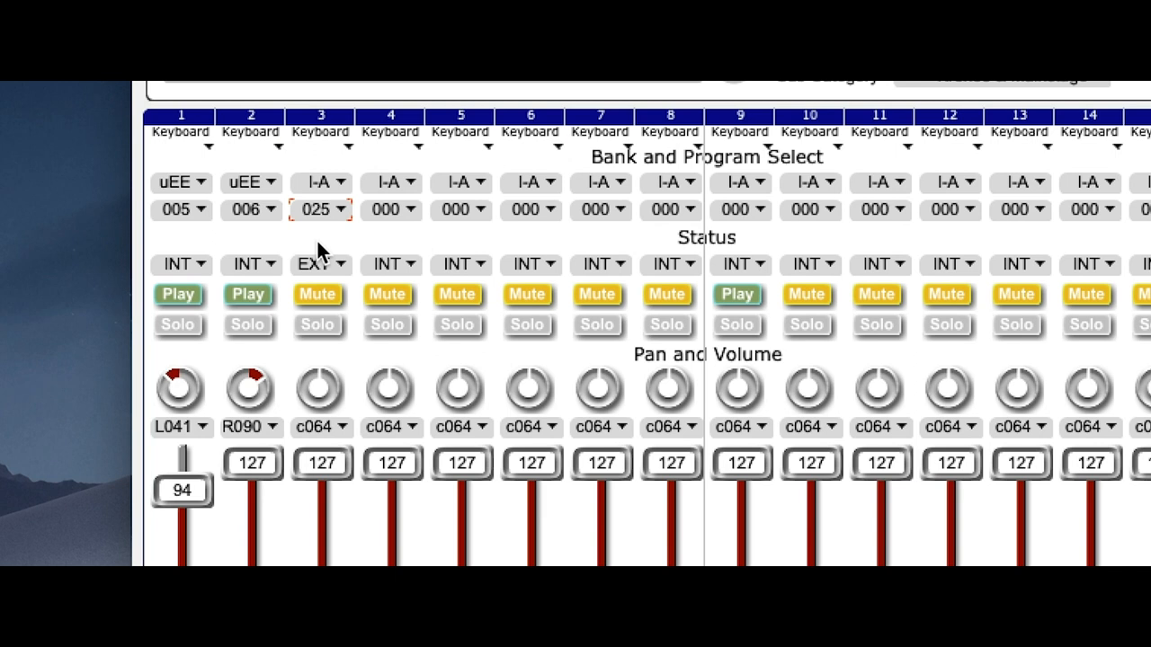
{"action": "mouse_move", "coordinate": [332, 269]}
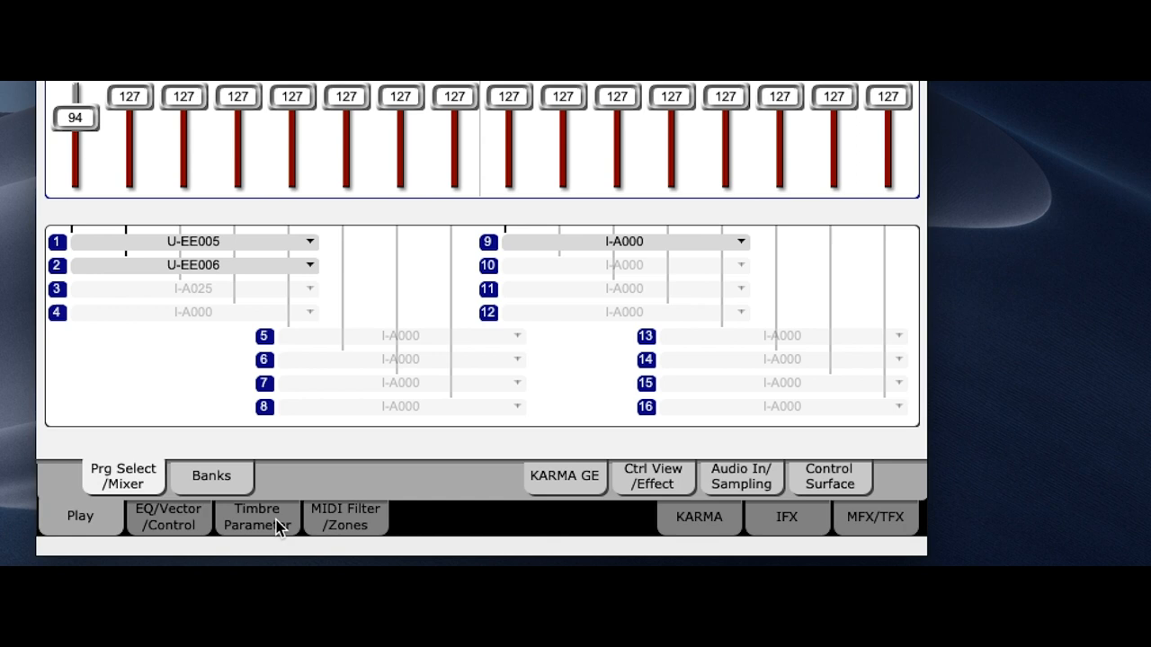
- Inspect timbre MIDI channels: timbre 2 global, timbre 3 on 06, timbre 9 on 01G
{"action": "left_click", "coordinate": [255, 518]}
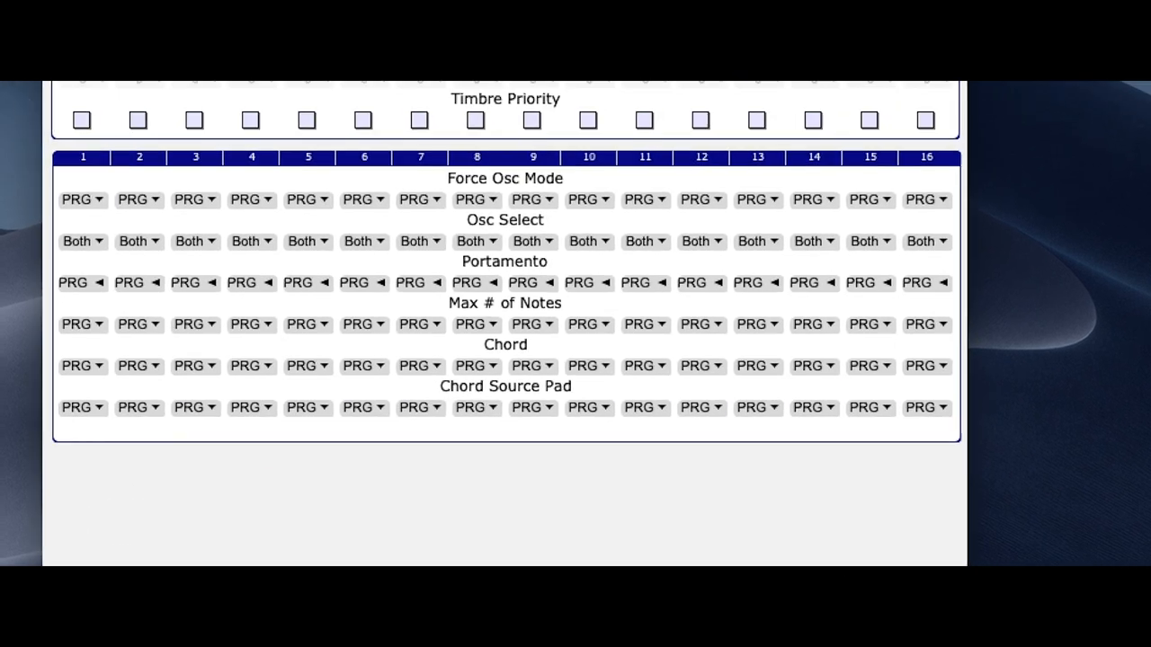
{"action": "scroll", "scroll_direction": "up", "scroll_amount": 3}
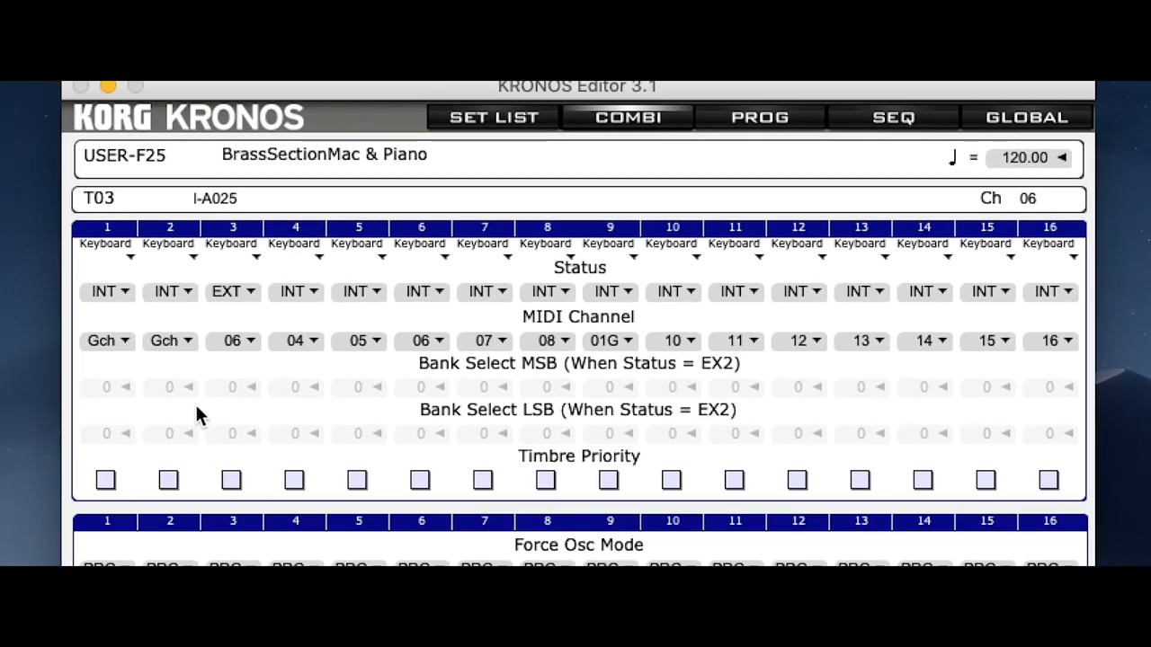
{"action": "mouse_move", "coordinate": [133, 370]}
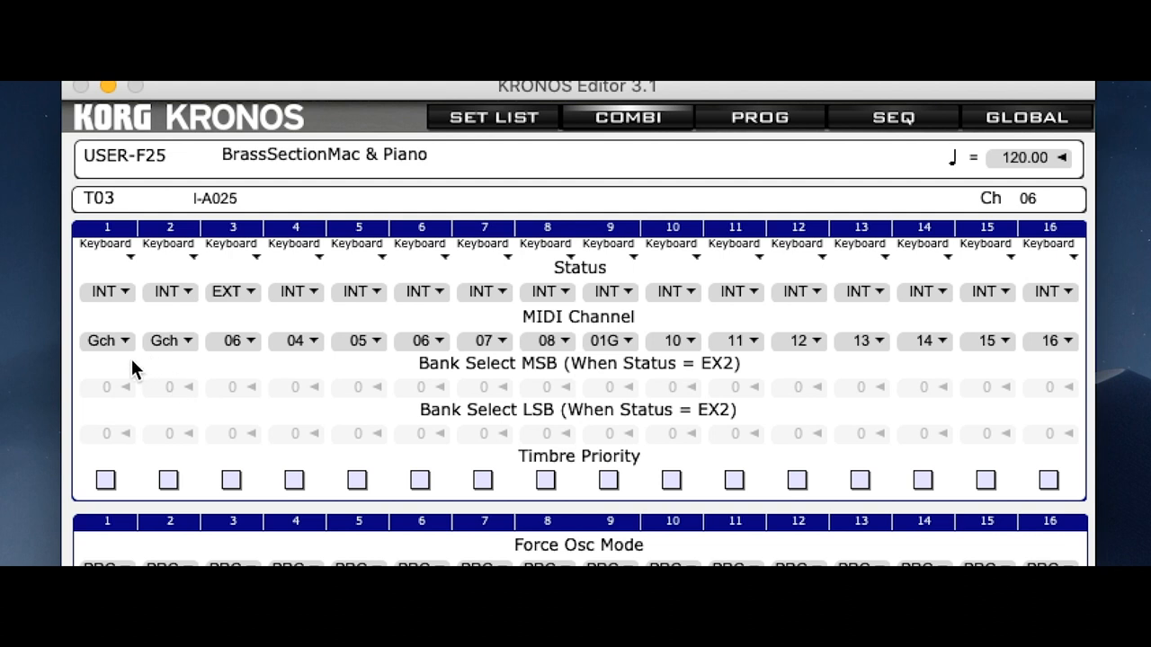
{"action": "mouse_move", "coordinate": [104, 356]}
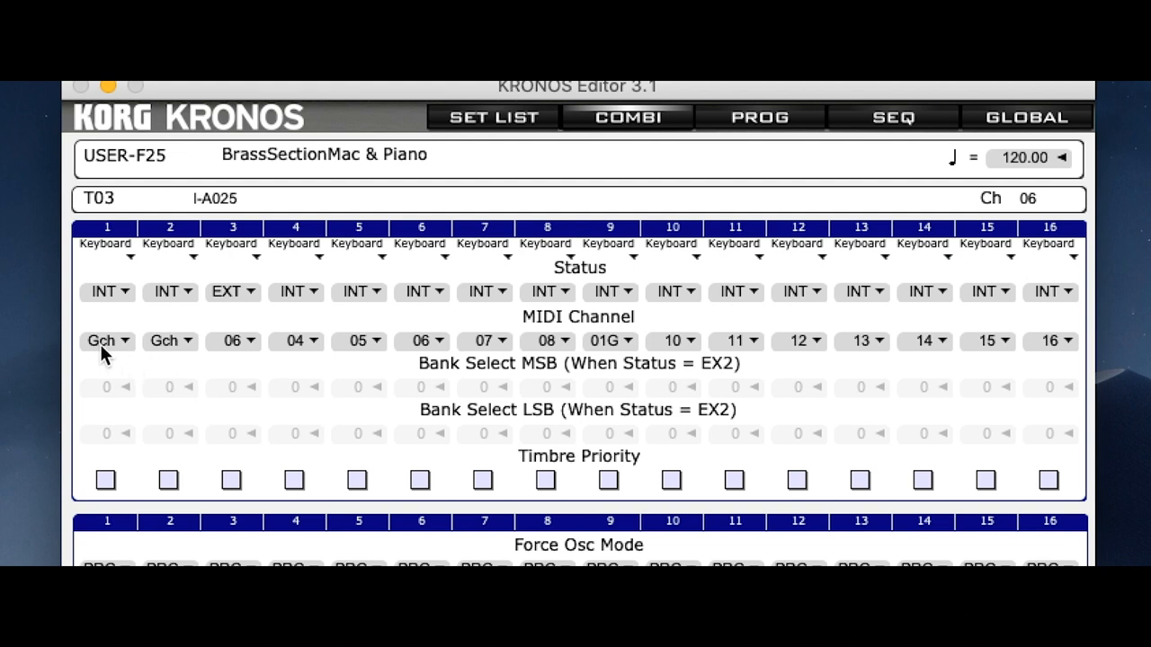
{"action": "left_click", "coordinate": [167, 340]}
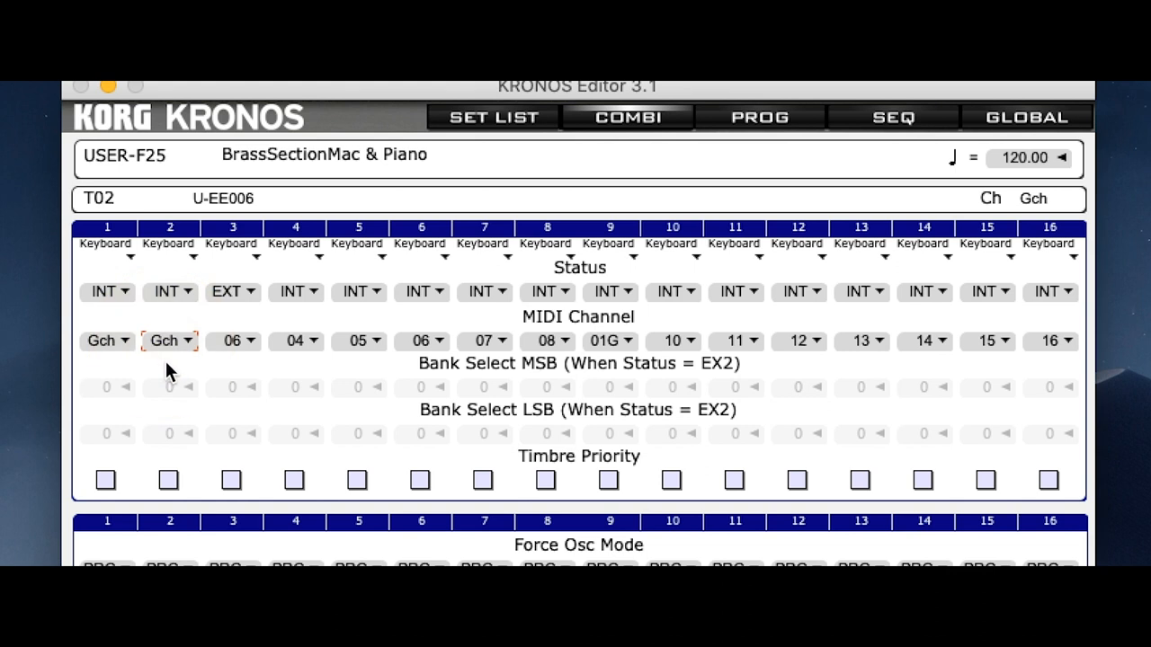
{"action": "mouse_move", "coordinate": [232, 360]}
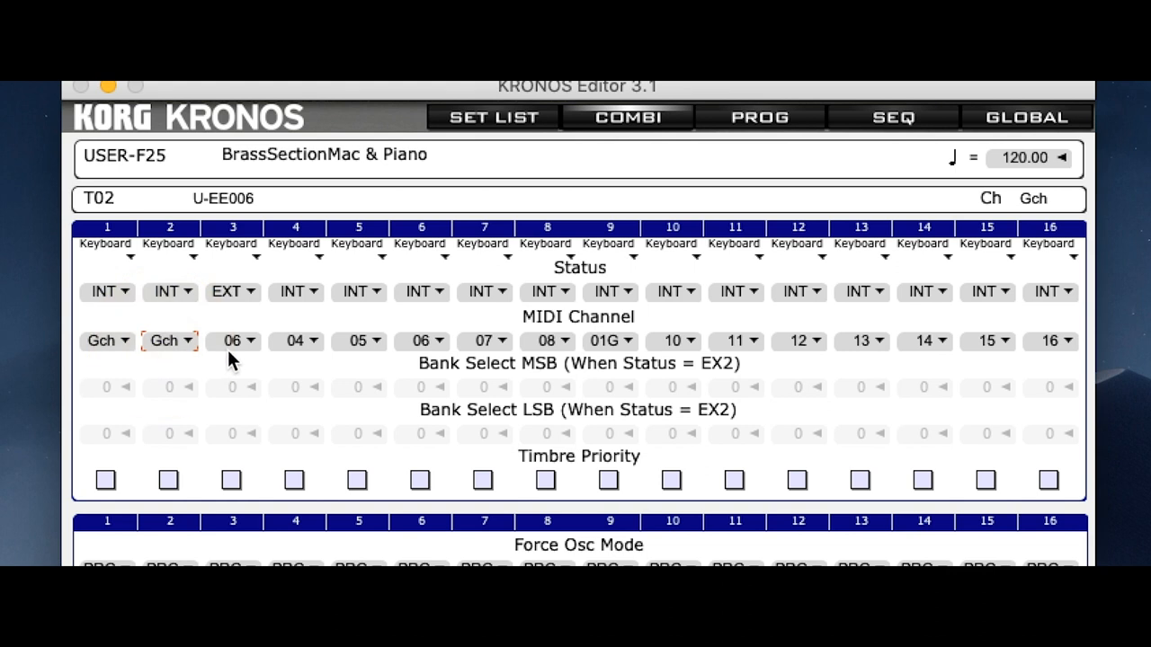
{"action": "left_click", "coordinate": [232, 342]}
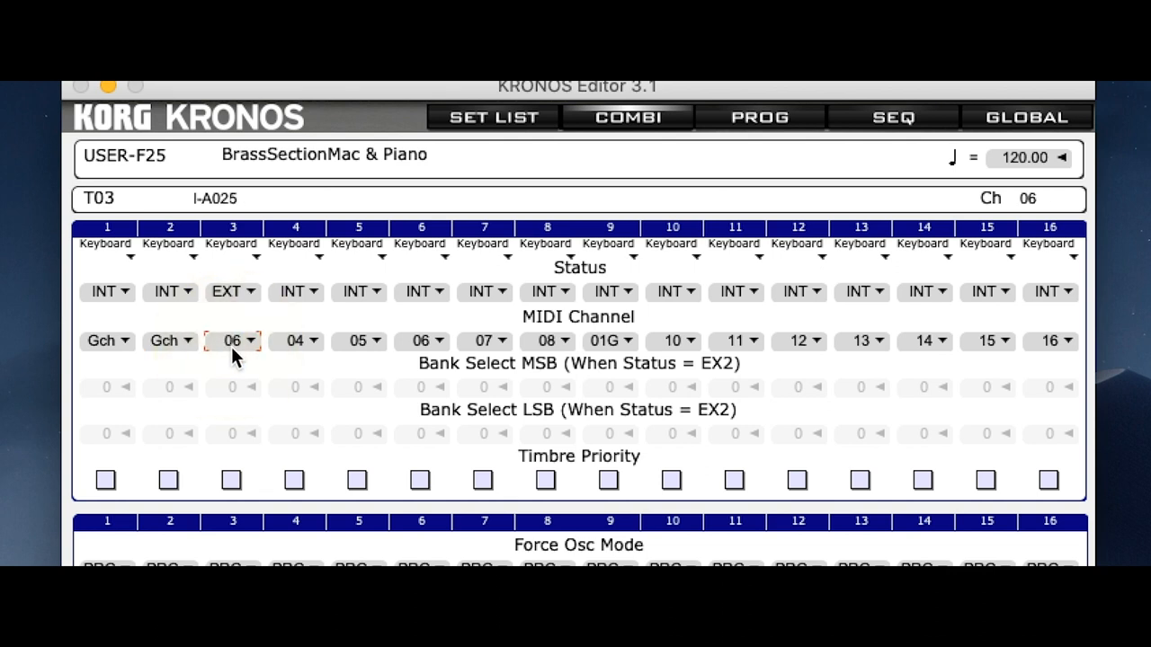
{"action": "mouse_move", "coordinate": [675, 356]}
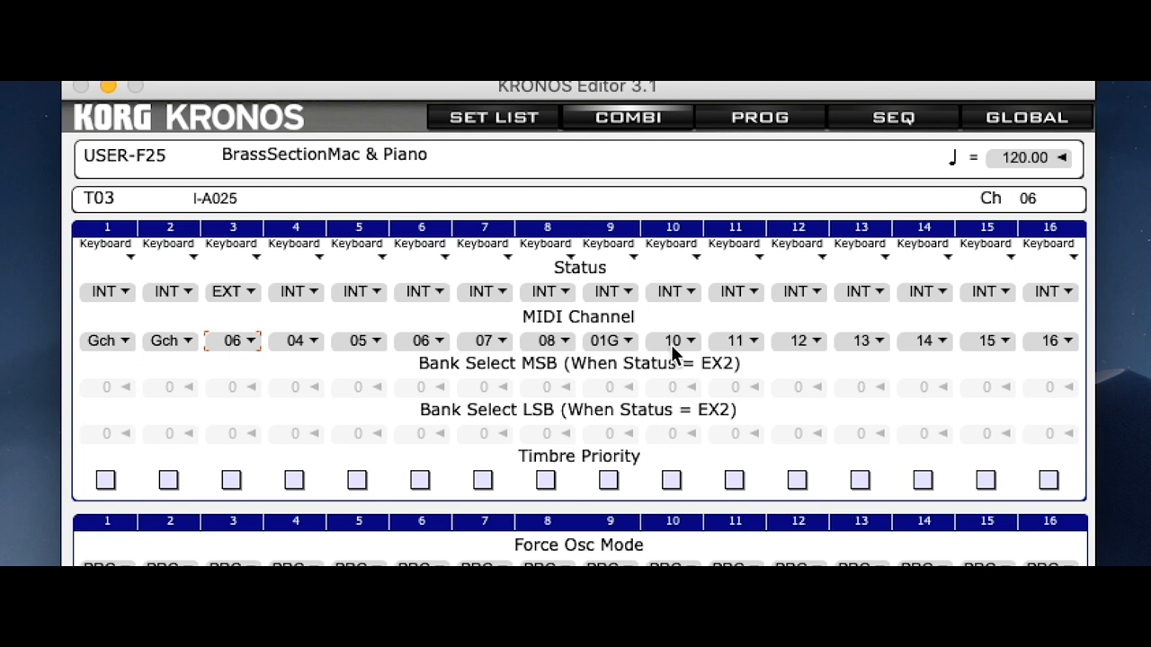
{"action": "left_click", "coordinate": [610, 341]}
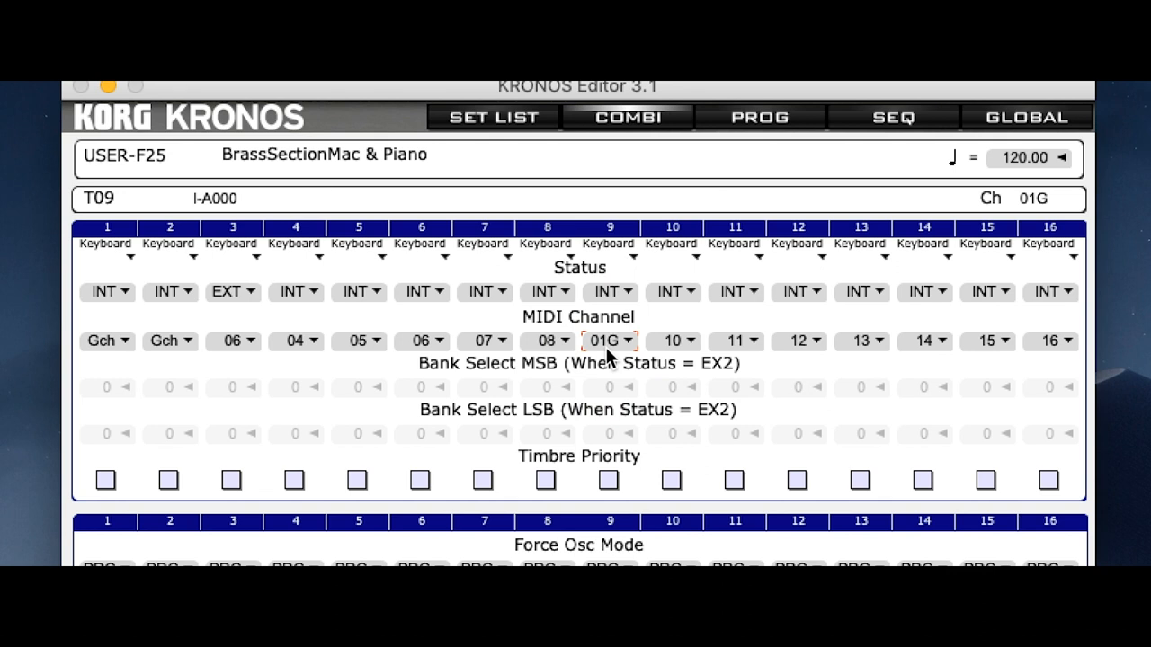
{"action": "mouse_move", "coordinate": [166, 358]}
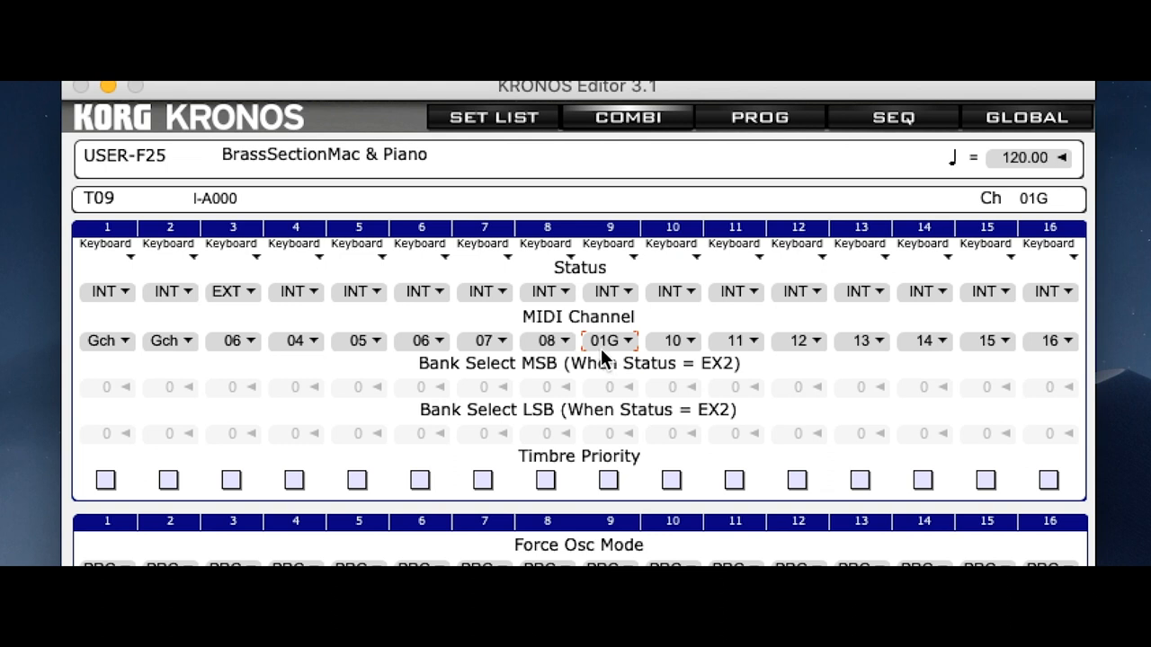
- Select slot 6 'No woman no cry' in the set list and return to combination editing
{"action": "left_click", "coordinate": [493, 117]}
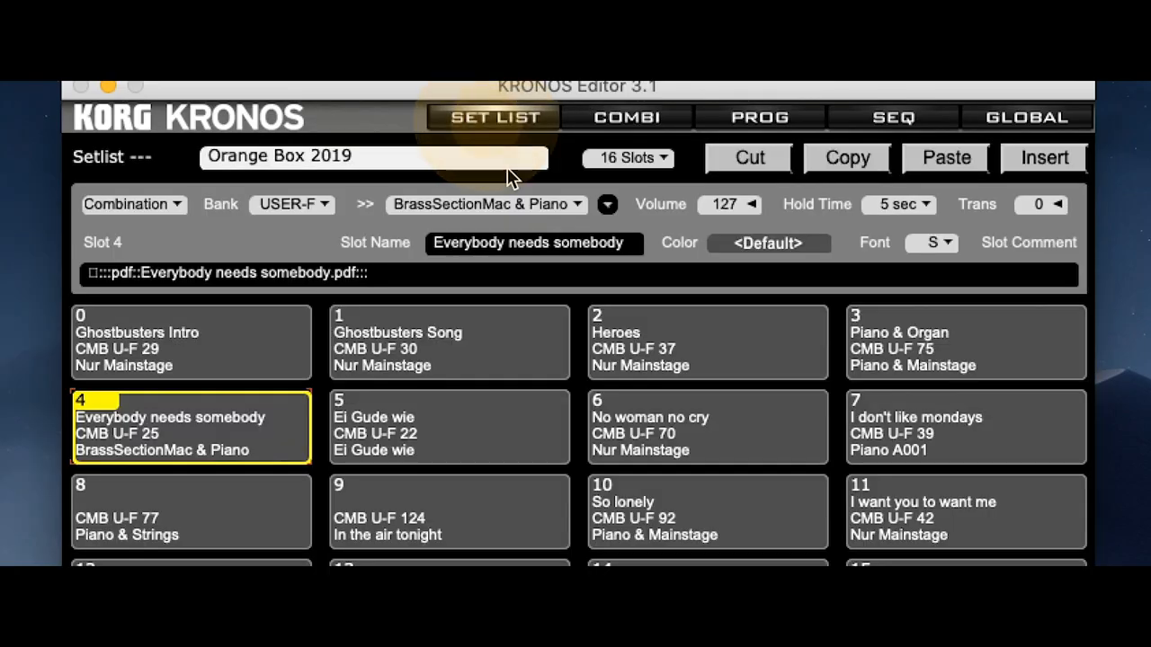
{"action": "left_click", "coordinate": [707, 428]}
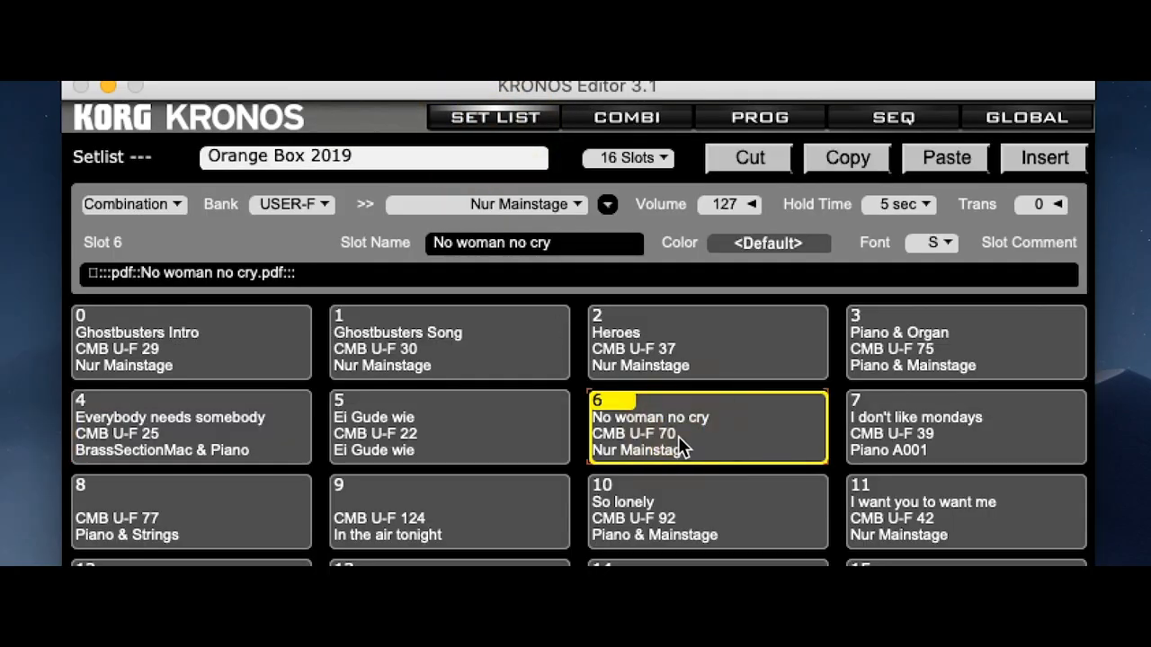
{"action": "left_click", "coordinate": [626, 117]}
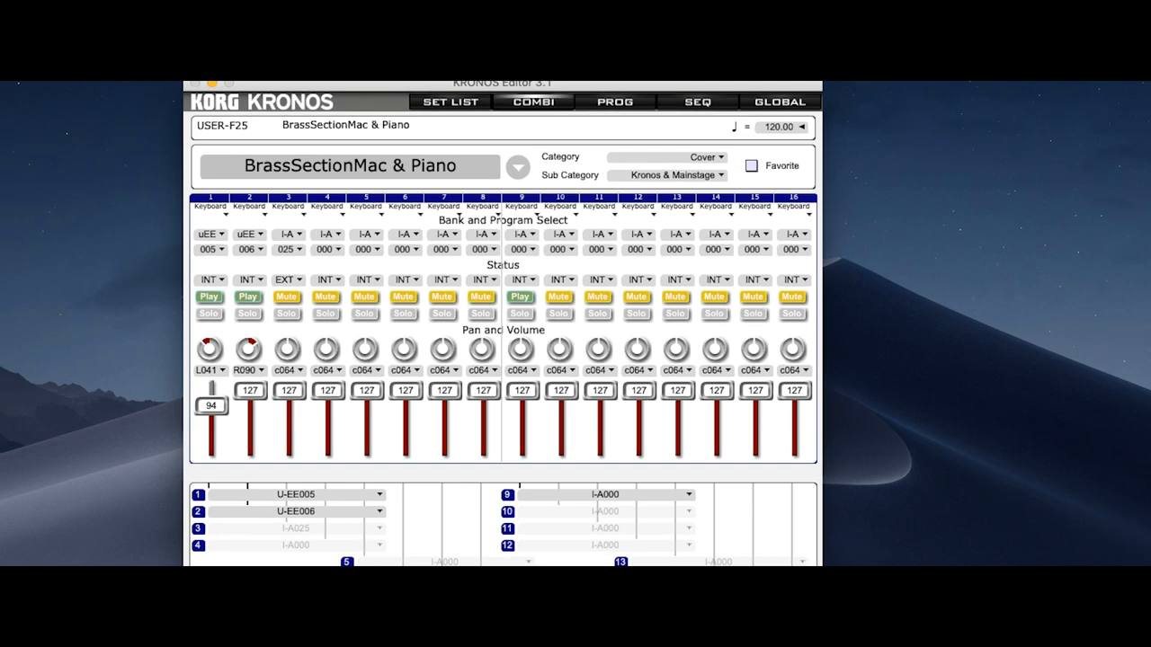
- Load the Nur Mainstage combi and set timbre 1's program number to 070
{"action": "left_click", "coordinate": [518, 165]}
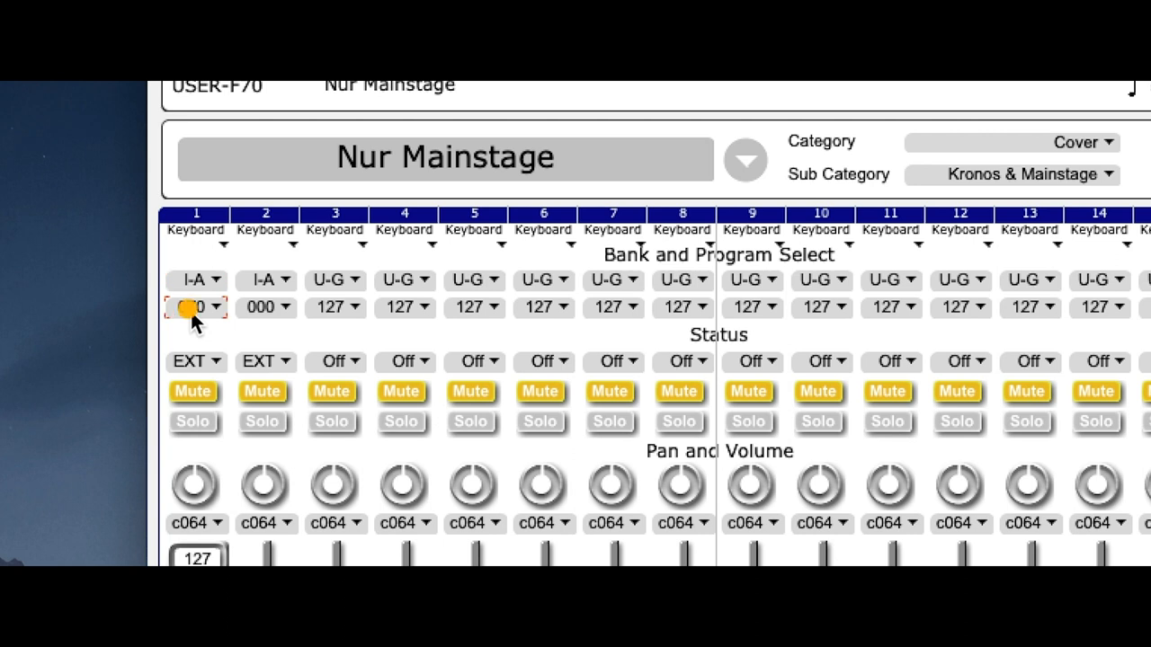
{"action": "type", "text": "070"}
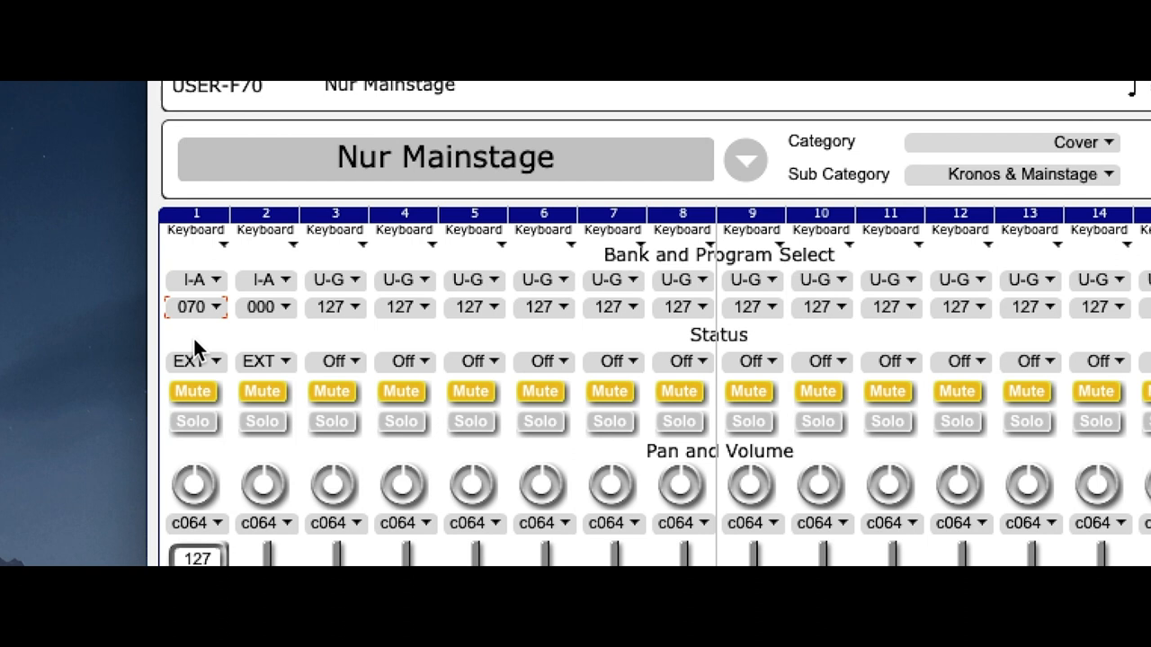
{"action": "mouse_move", "coordinate": [201, 378]}
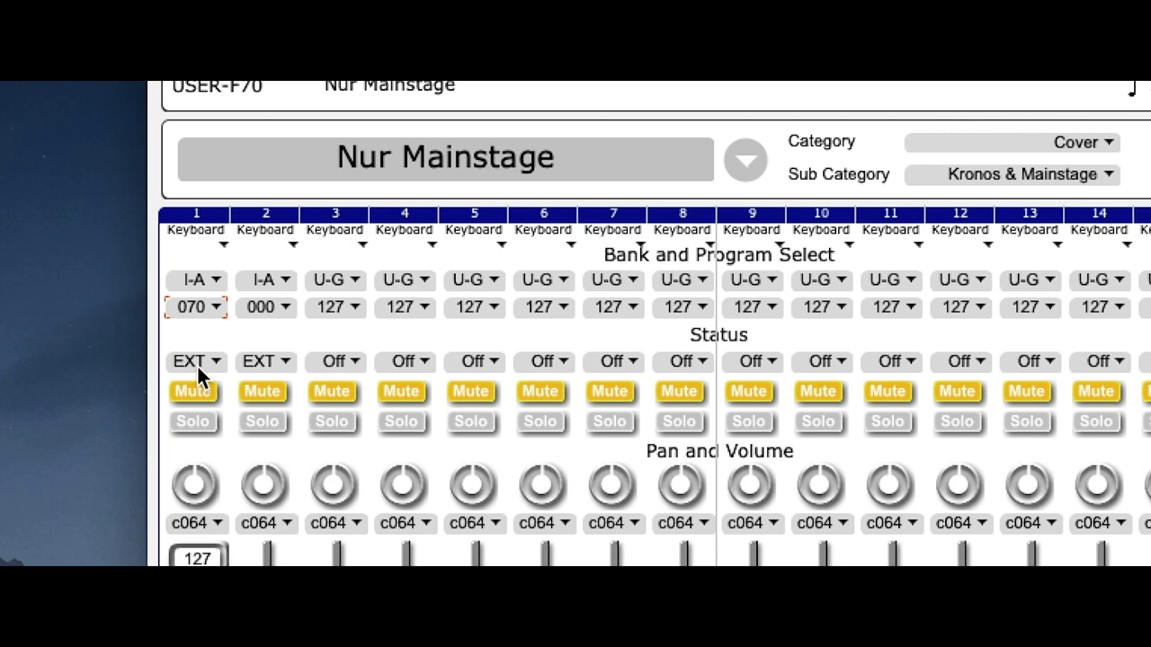
{"action": "mouse_move", "coordinate": [269, 291]}
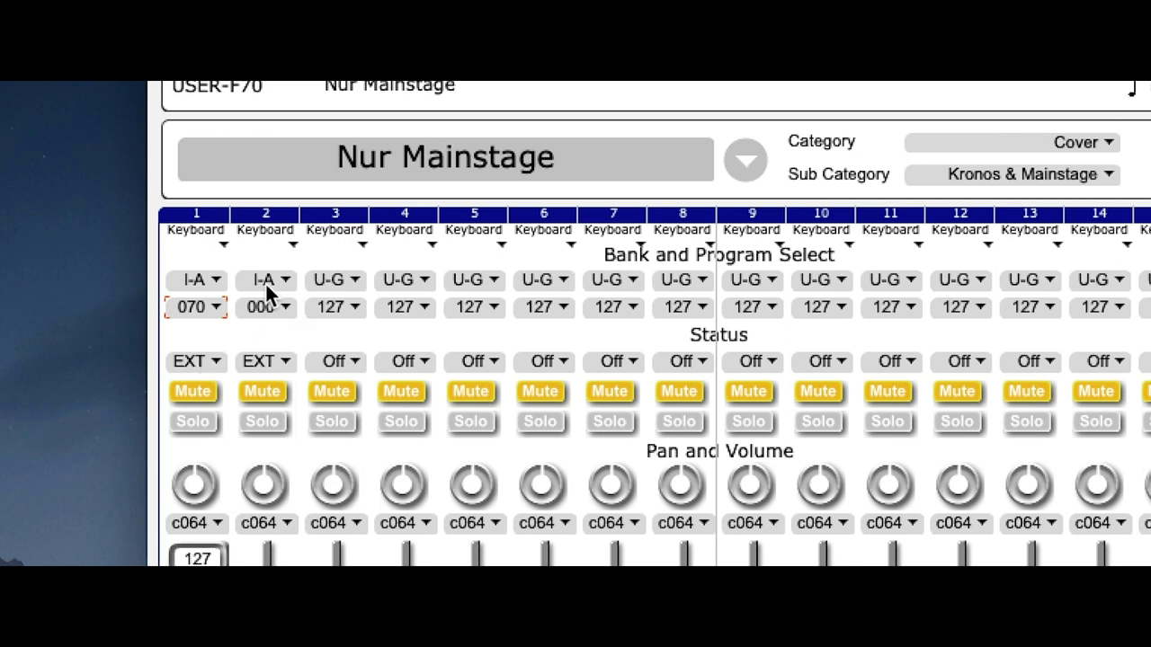
{"action": "mouse_move", "coordinate": [270, 372]}
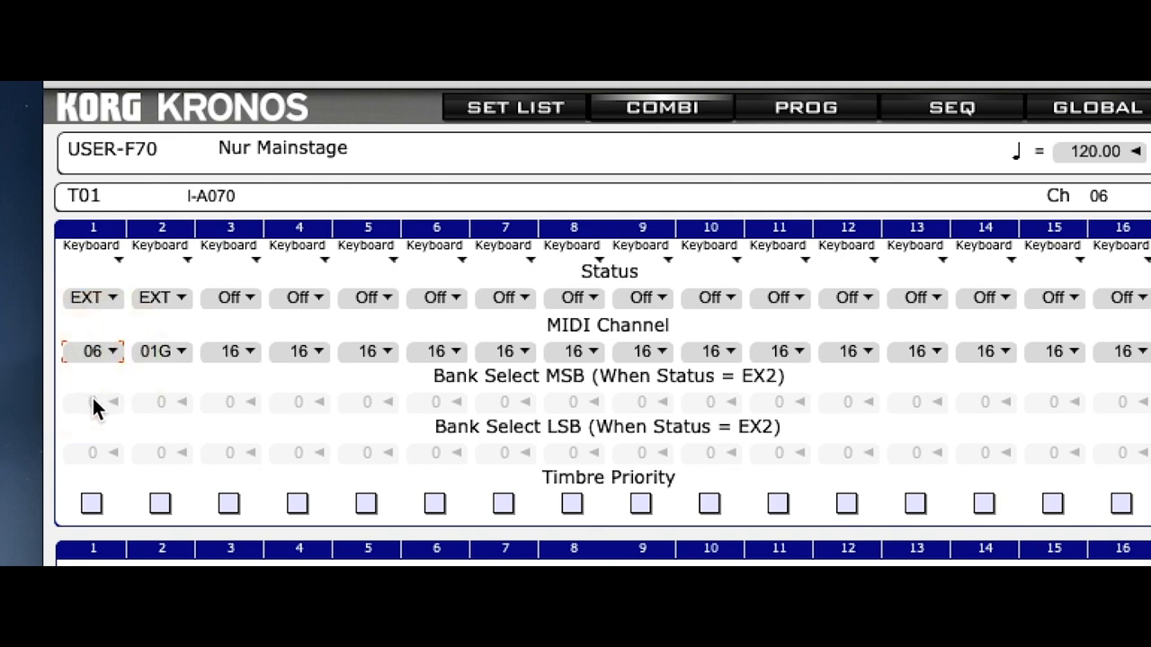
{"action": "mouse_move", "coordinate": [158, 369]}
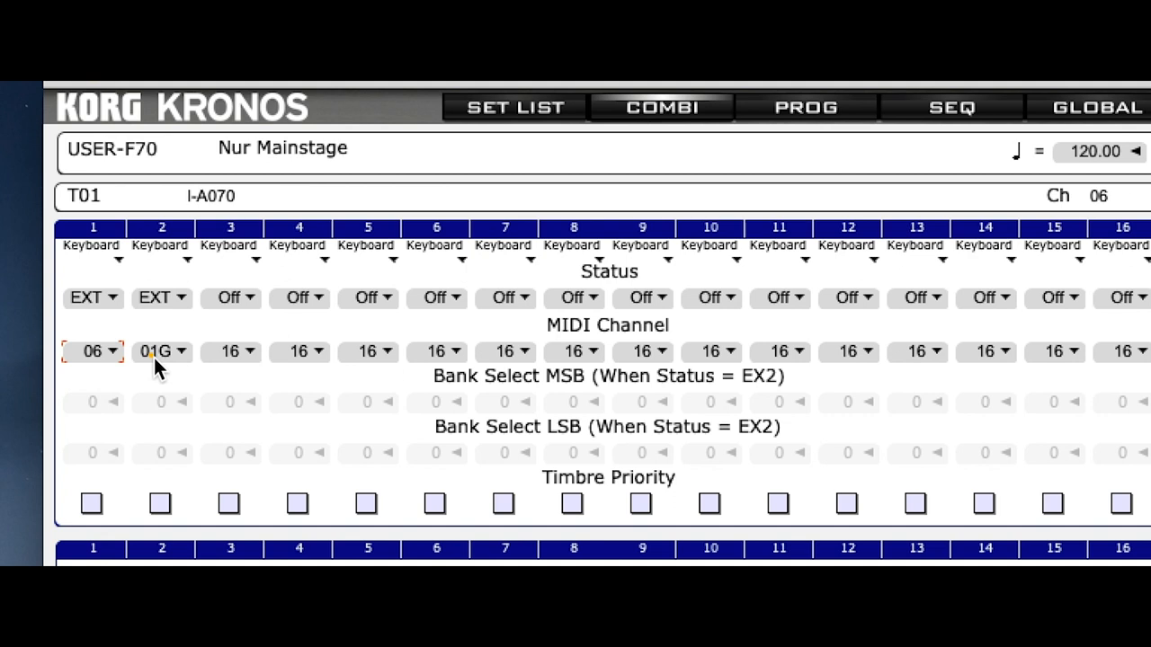
- Inspect timbre 2's MIDI channel 01G in Nur Mainstage's timbre parameters
{"action": "left_click", "coordinate": [160, 350]}
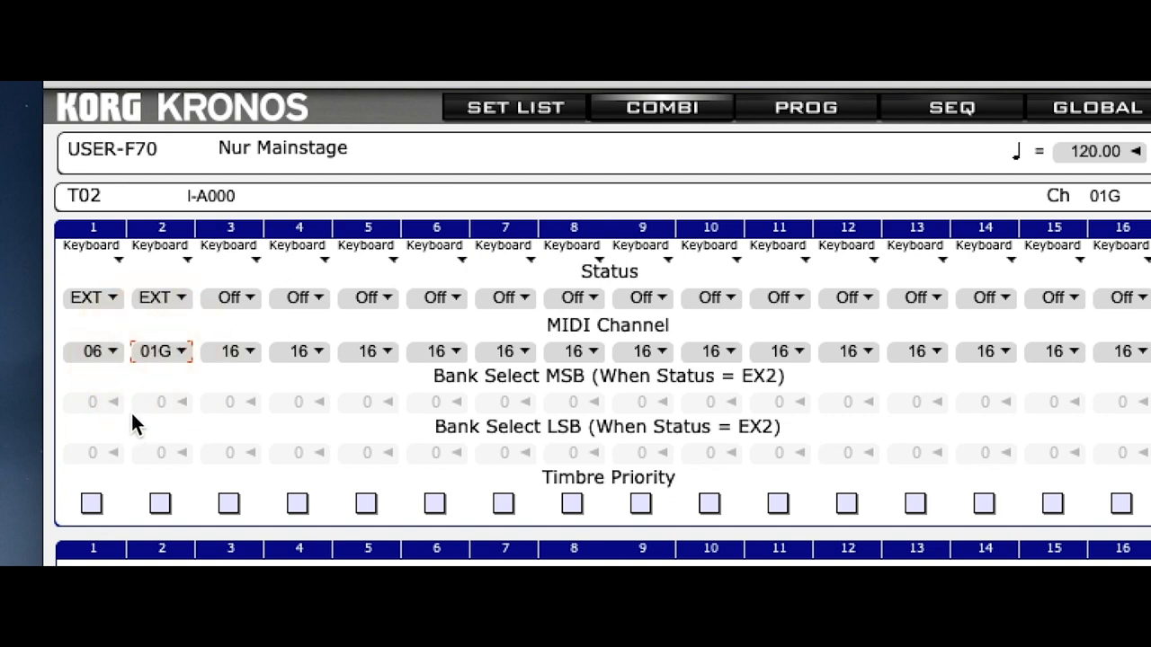